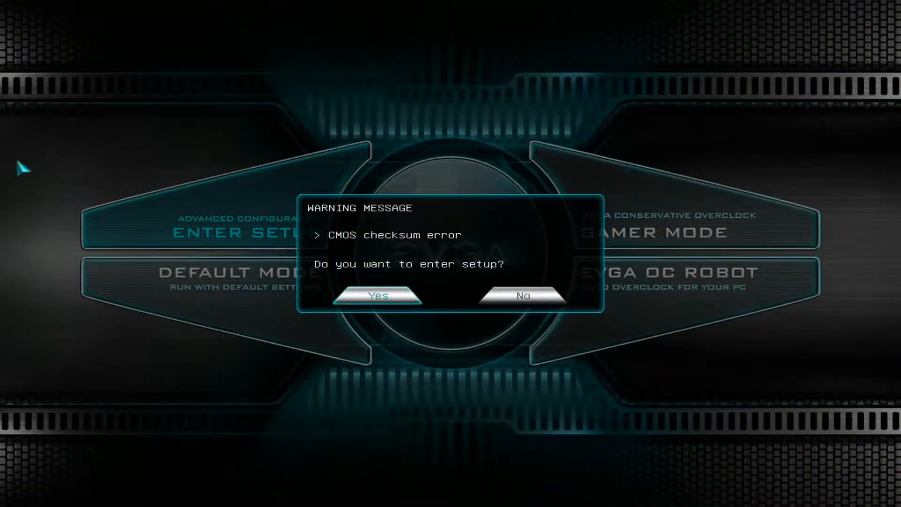
Accept the CMOS warning, load the saved profile, and review its 62x per-core ratios
click(377, 295)
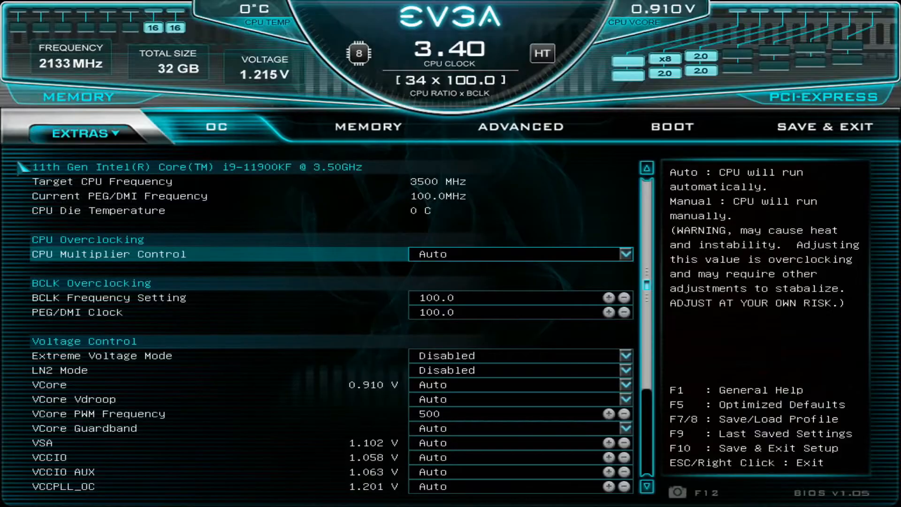
click(827, 128)
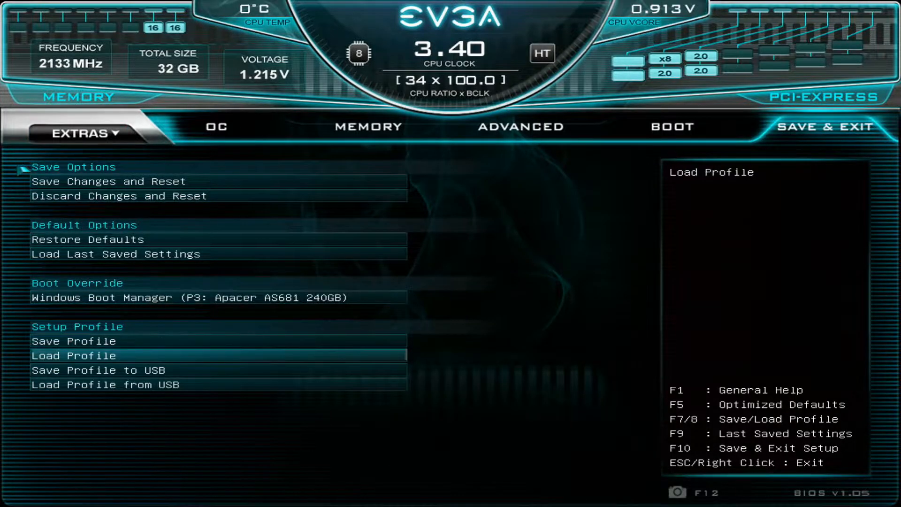
click(215, 127)
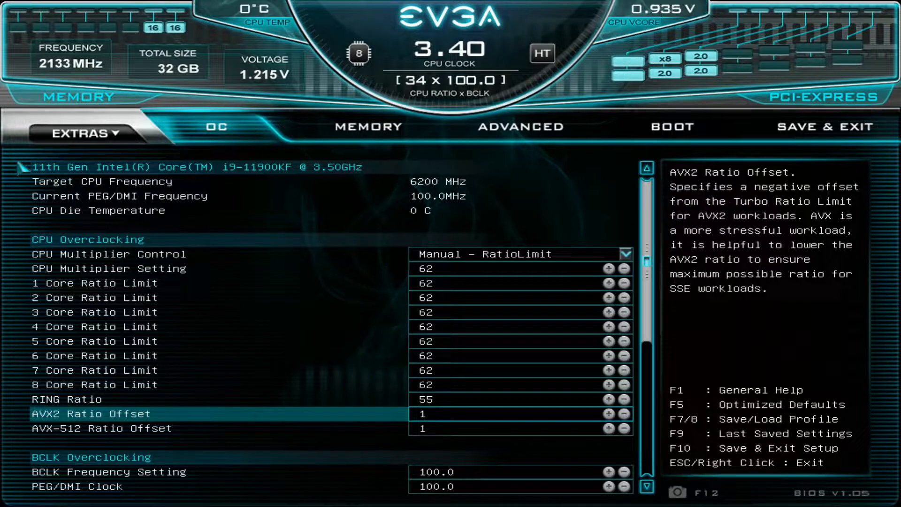
key(Down)
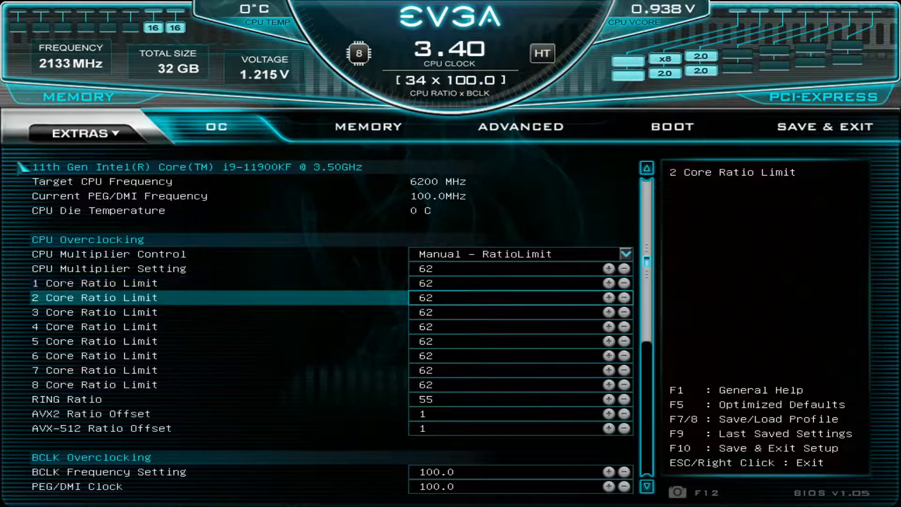
scroll(down, 3)
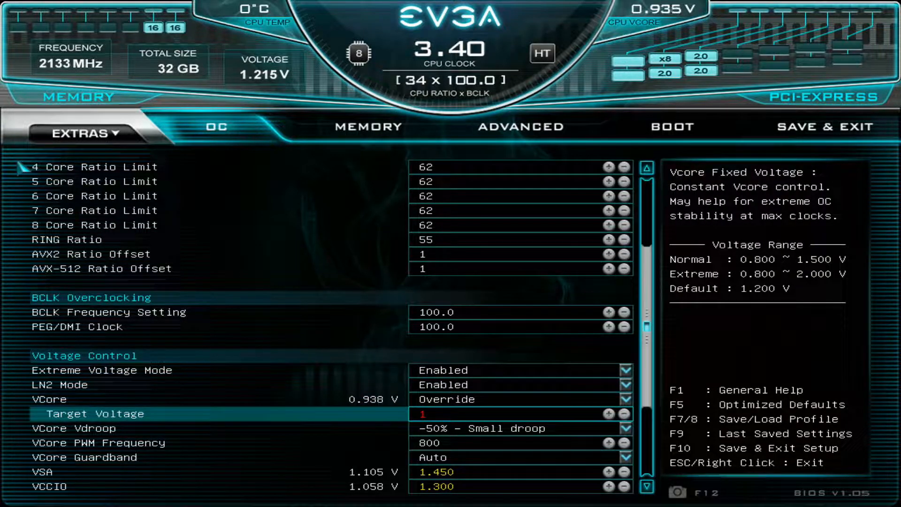
Set VCore target voltage to 1.700 V and Vdroop to -75% minimum droop
text(1.650)
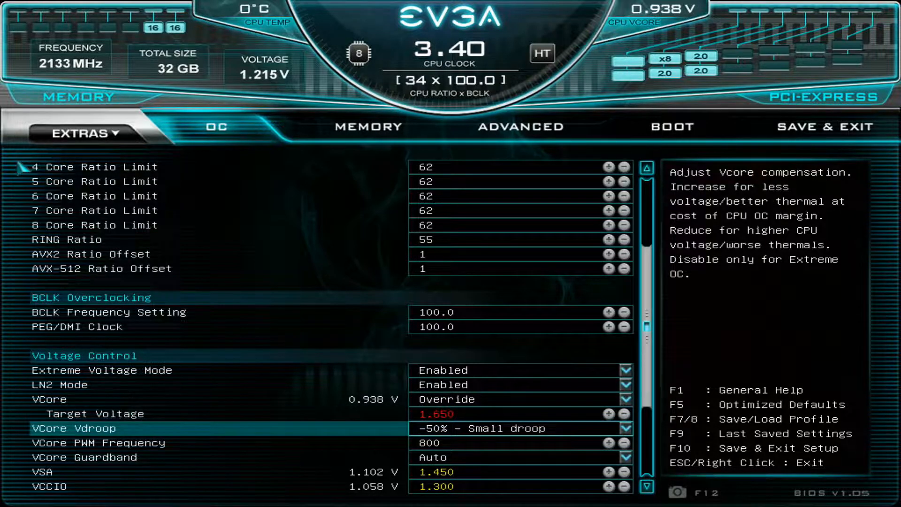
click(607, 414)
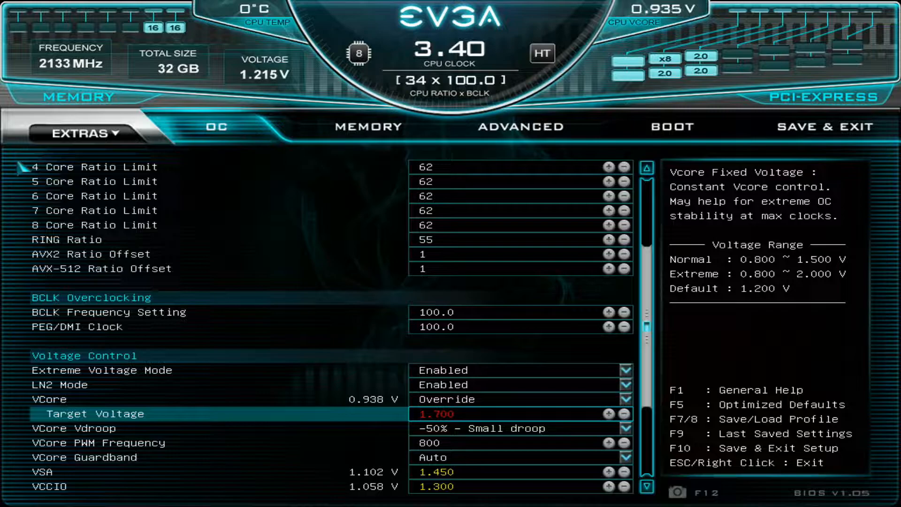
click(519, 428)
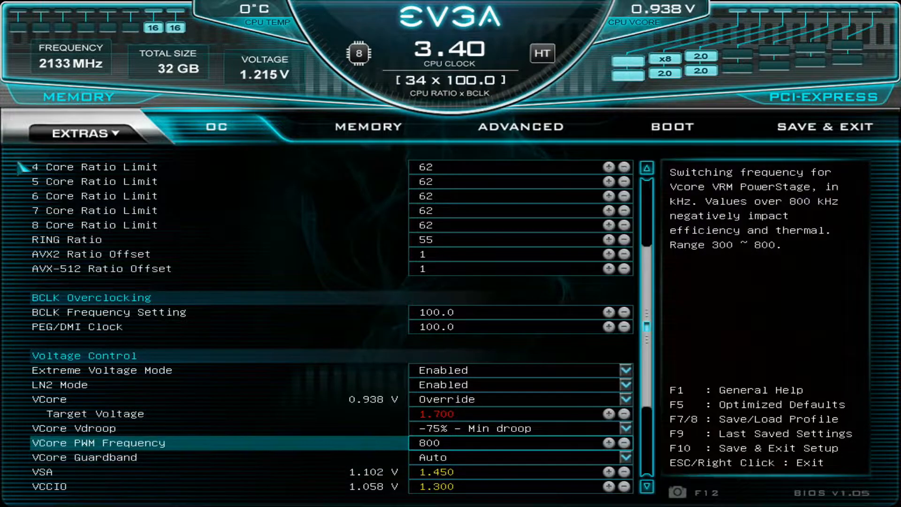
scroll(down, 3)
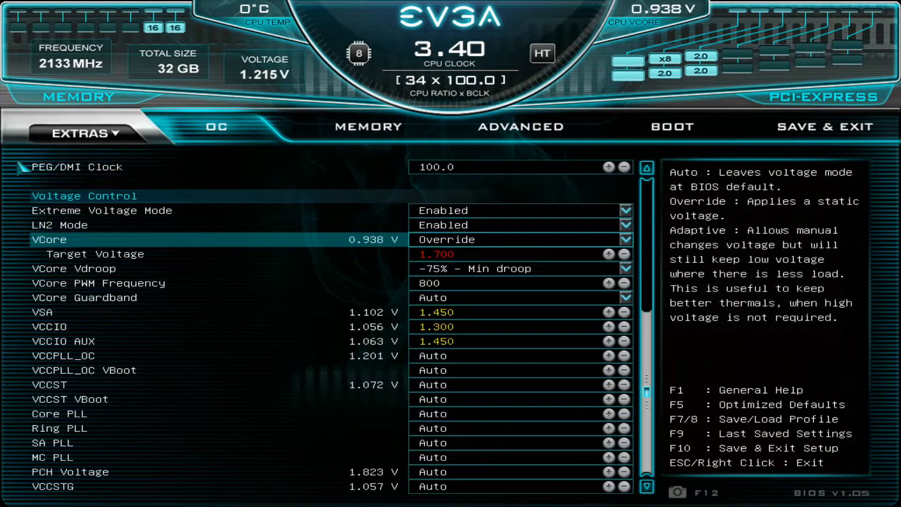
Set the Core PLL voltage to 0.900 V under Voltage Control
click(59, 414)
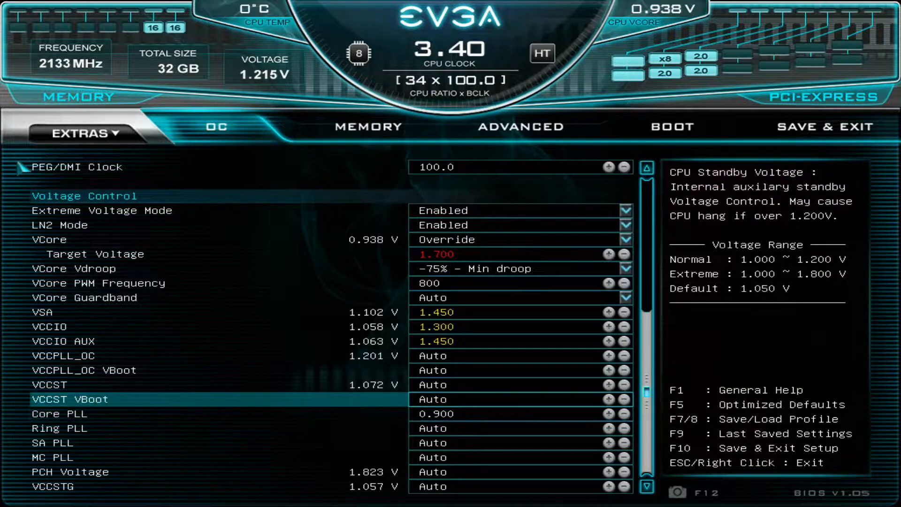
key(Down)
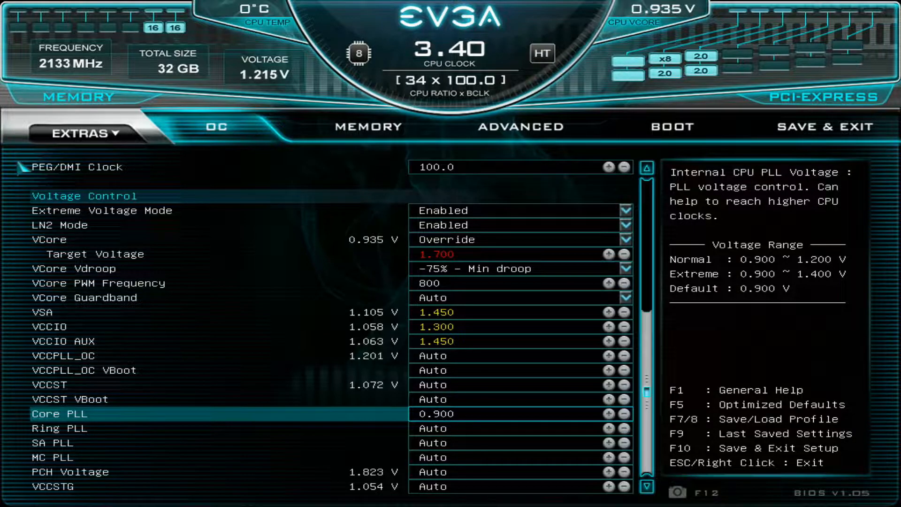
click(368, 127)
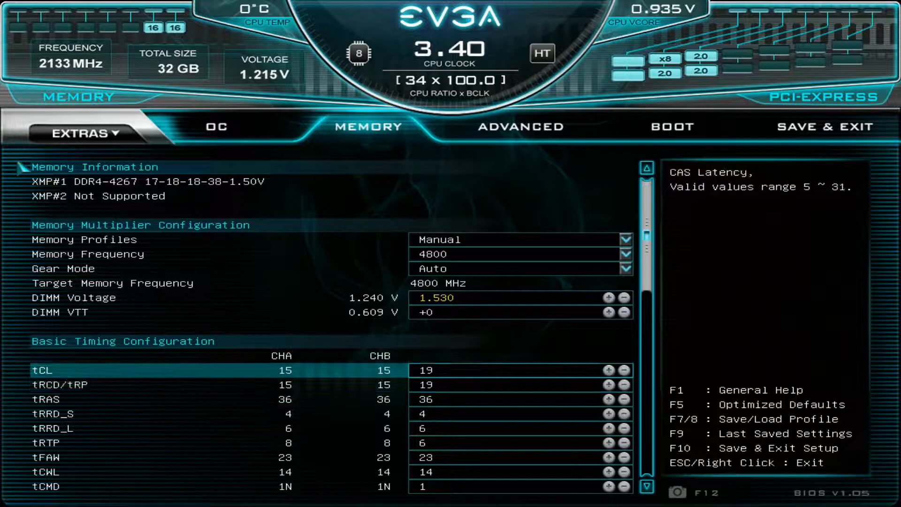
Change memory frequency from 4800 to 4600 MHz and review the timings and Advanced options
click(517, 254)
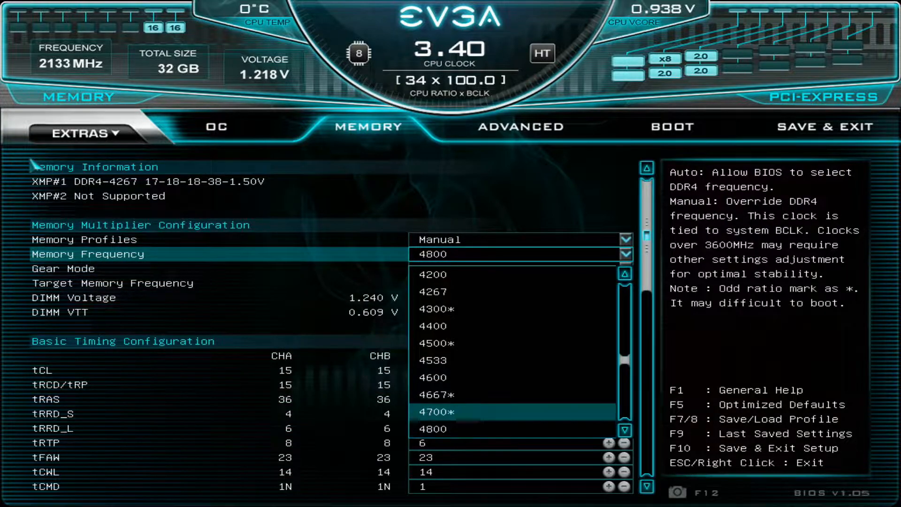
click(434, 377)
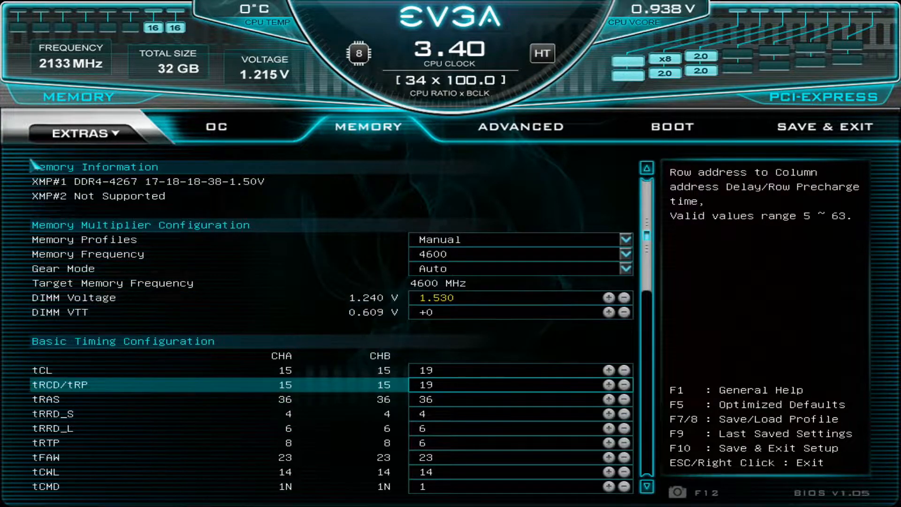
scroll(down, 3)
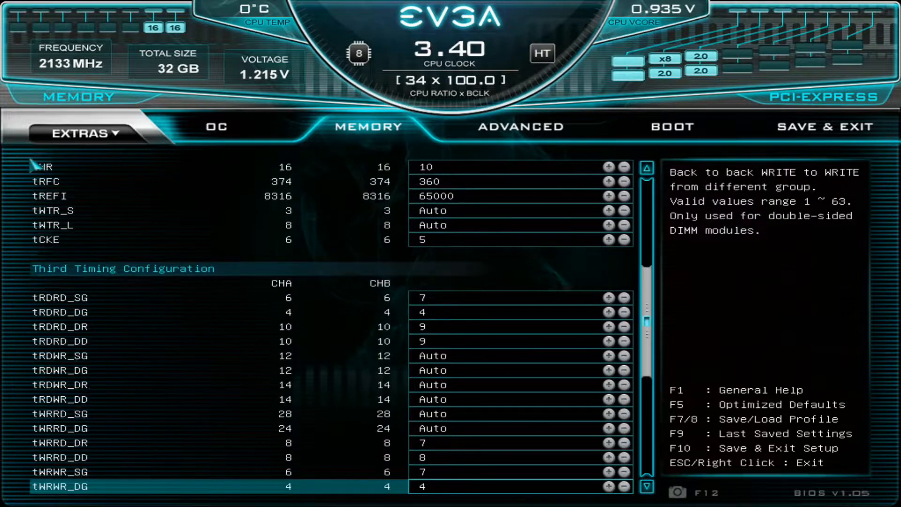
scroll(down, 3)
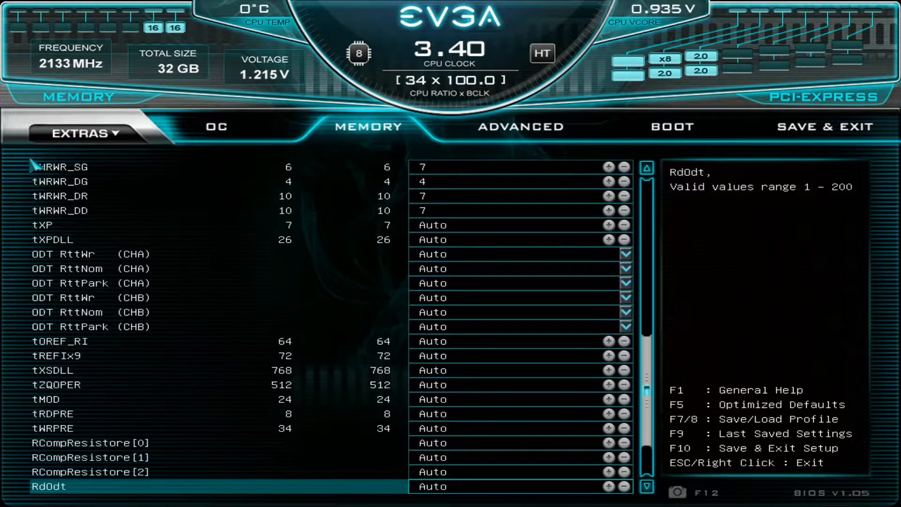
click(520, 127)
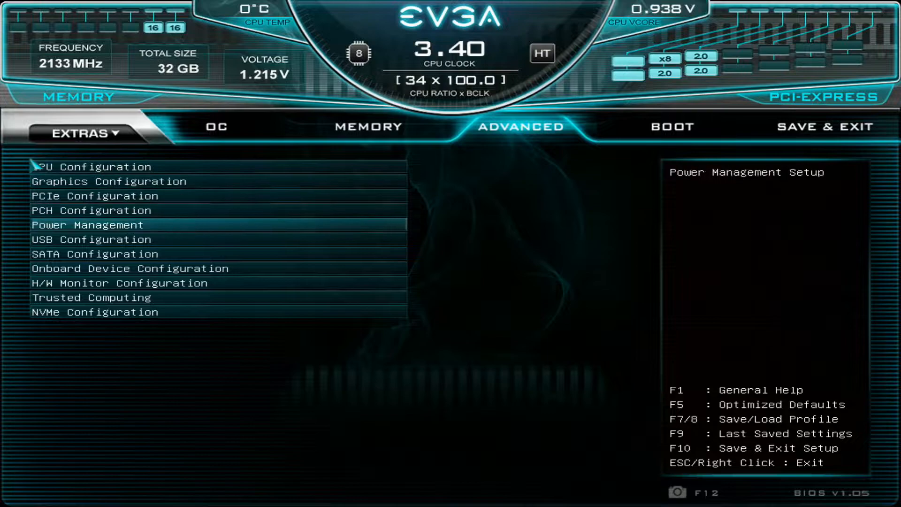
click(130, 269)
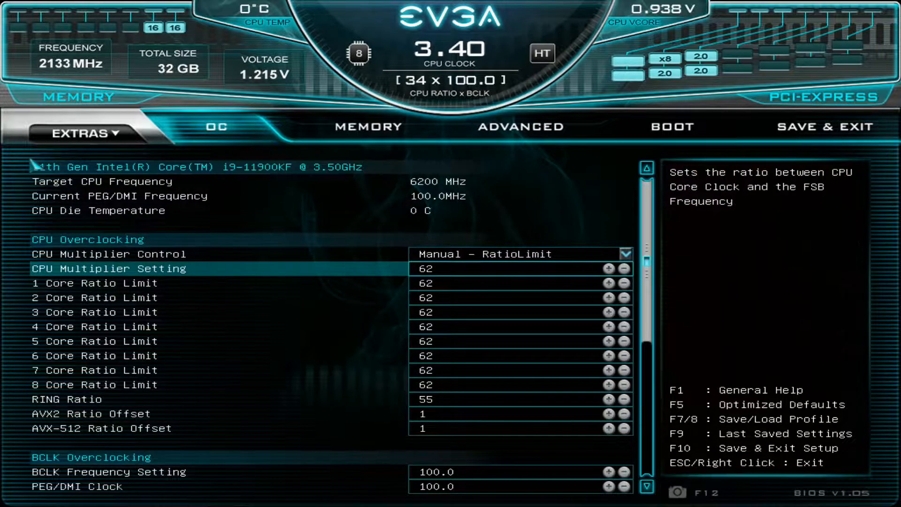
Review the OC voltages down to VCCST VBoot, then save, exit and boot Windows
scroll(down, 3)
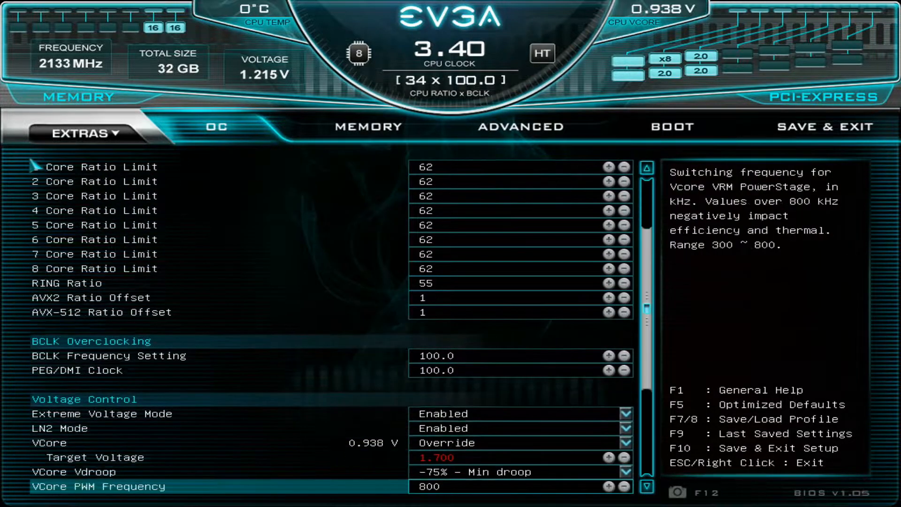
scroll(down, 3)
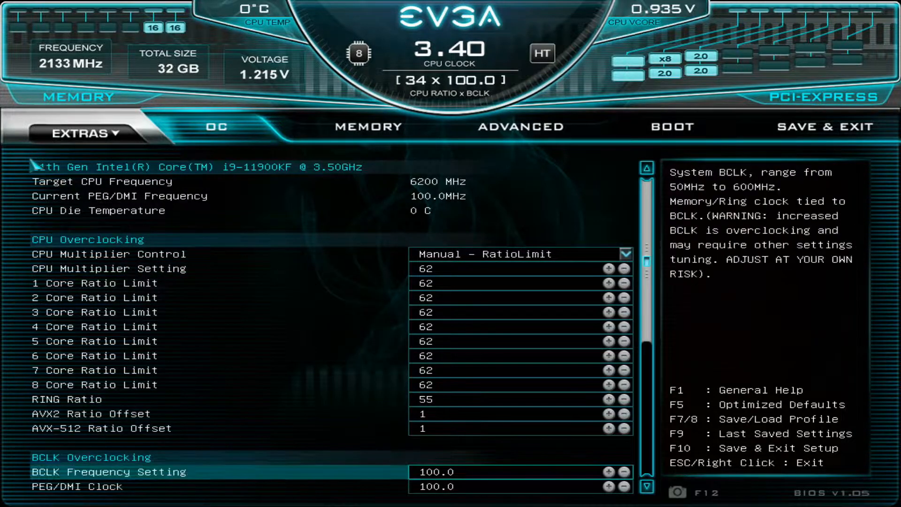
scroll(down, 3)
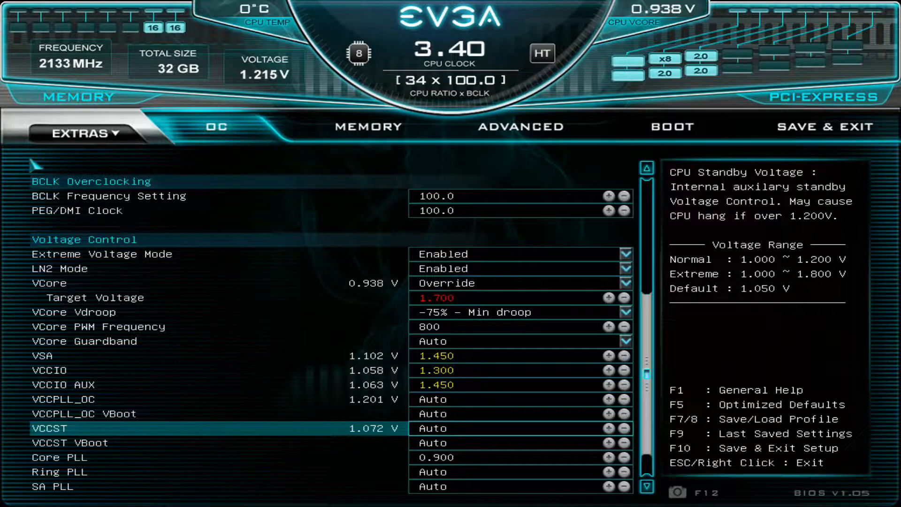
key(Down)
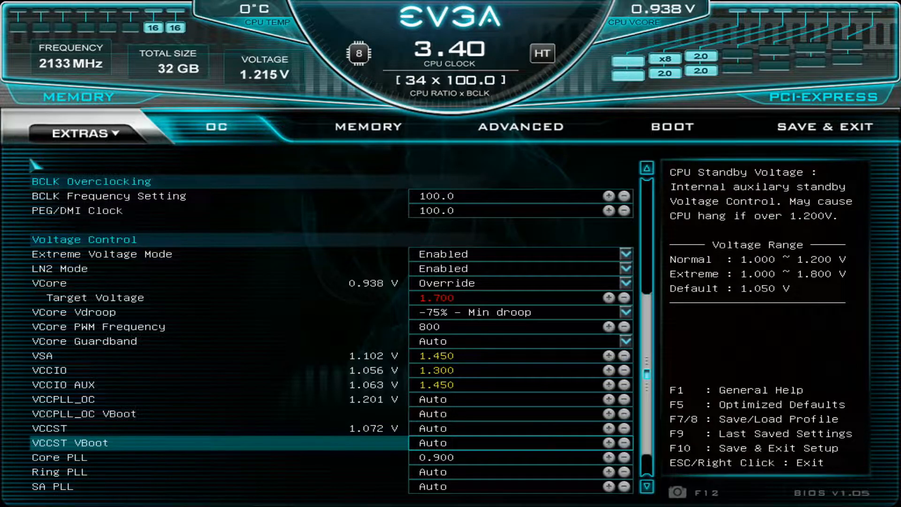
key(up)
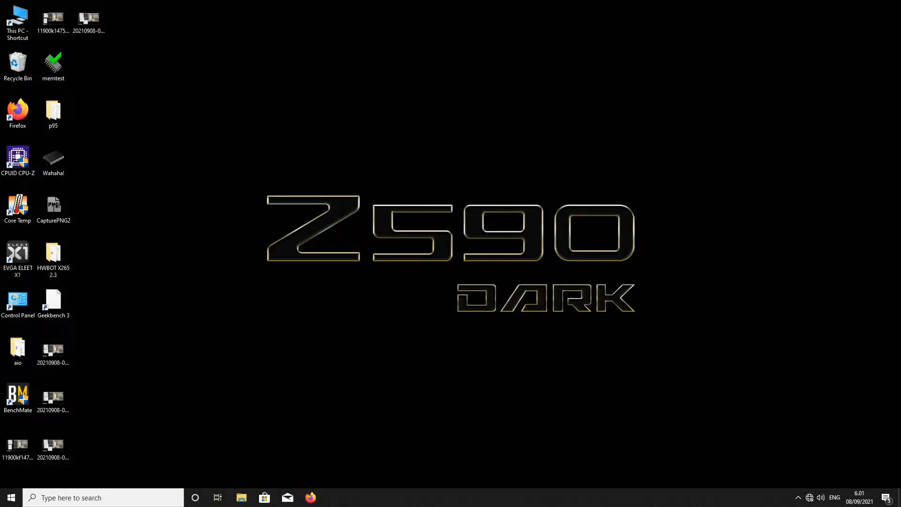
Launch CPU-Z showing 6200 MHz at 62x and start Cinebench R15's multi-core test
double_click(18, 158)
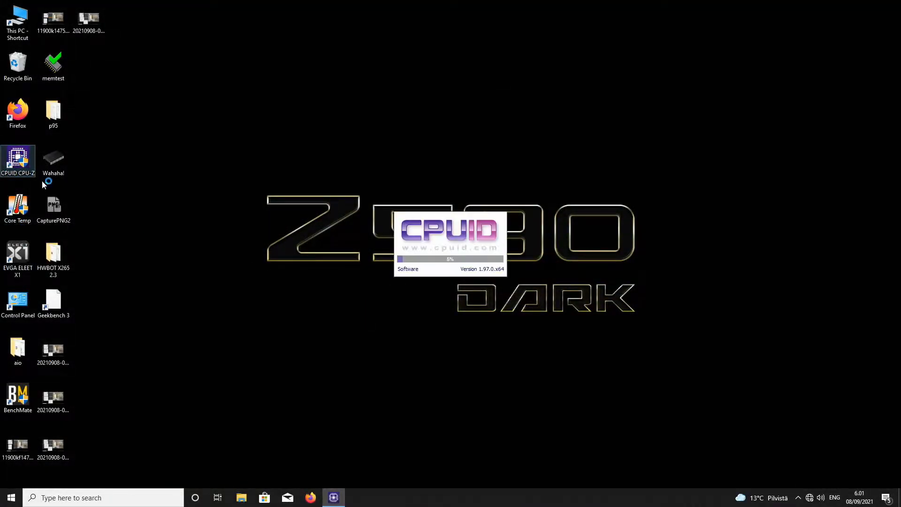
click(17, 397)
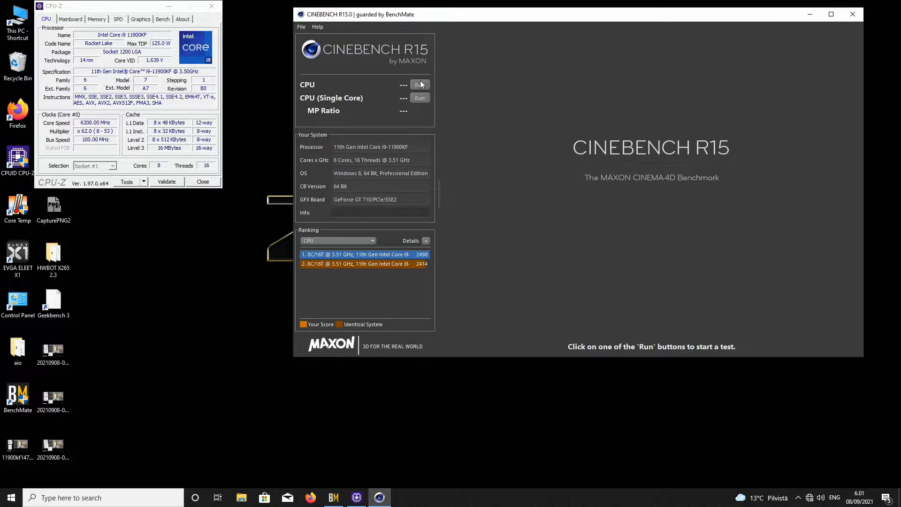
click(419, 85)
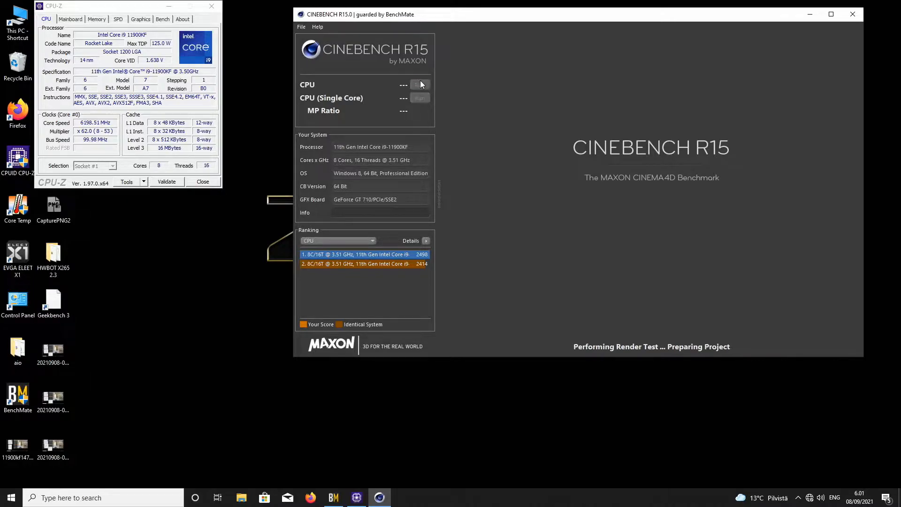
Let the 62x Cinebench R15 multi-core run finish with a 3198 cb score
click(420, 85)
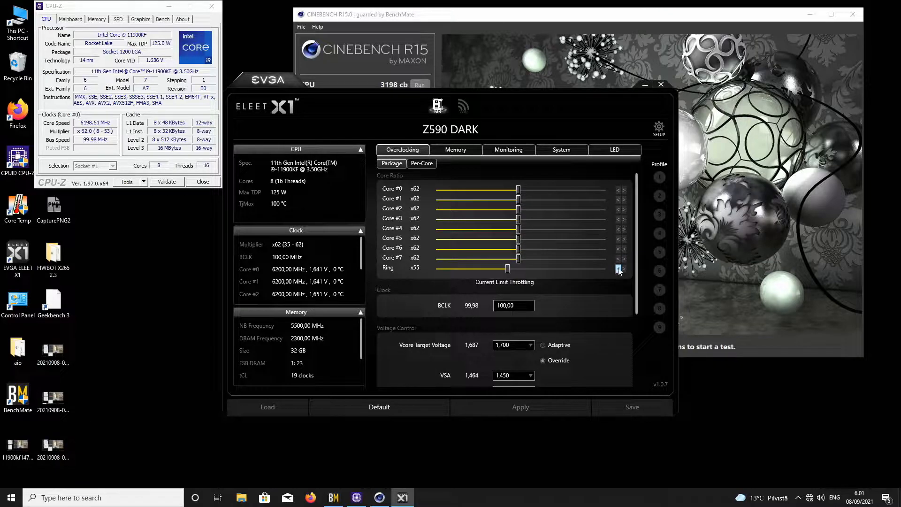
Raise all eight core ratios to 63x in ELEET X1 and apply the overclock
click(624, 258)
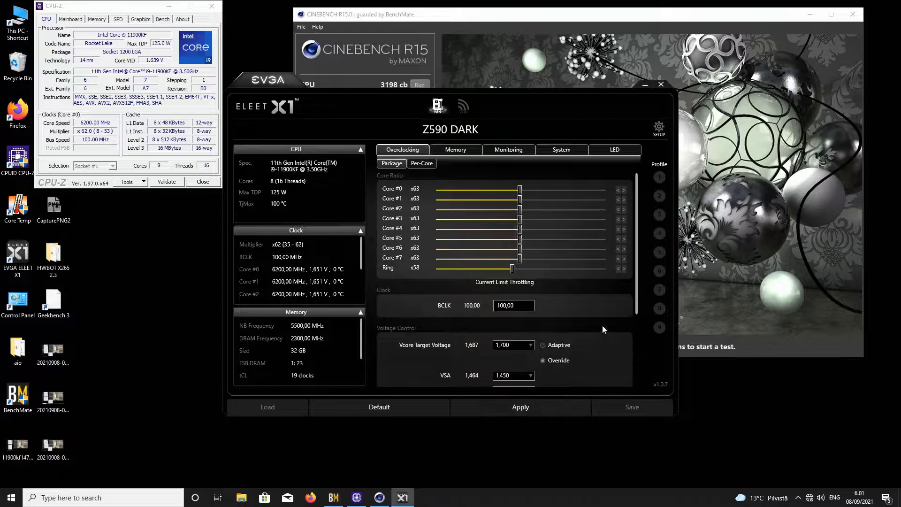
scroll(down, 3)
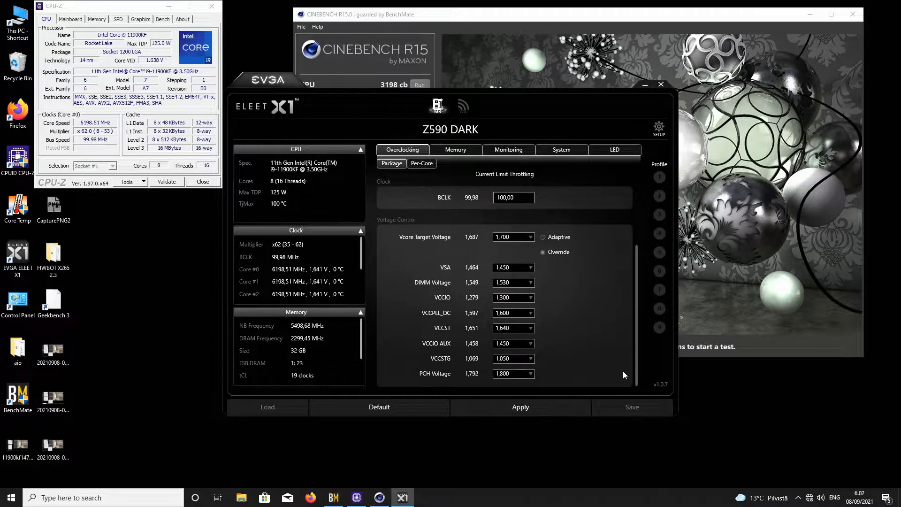
mouse_move(481, 335)
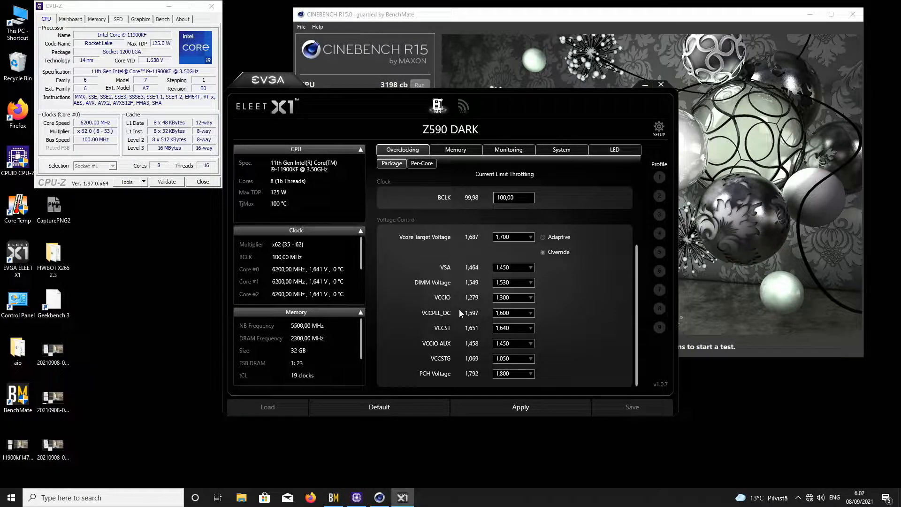
click(519, 407)
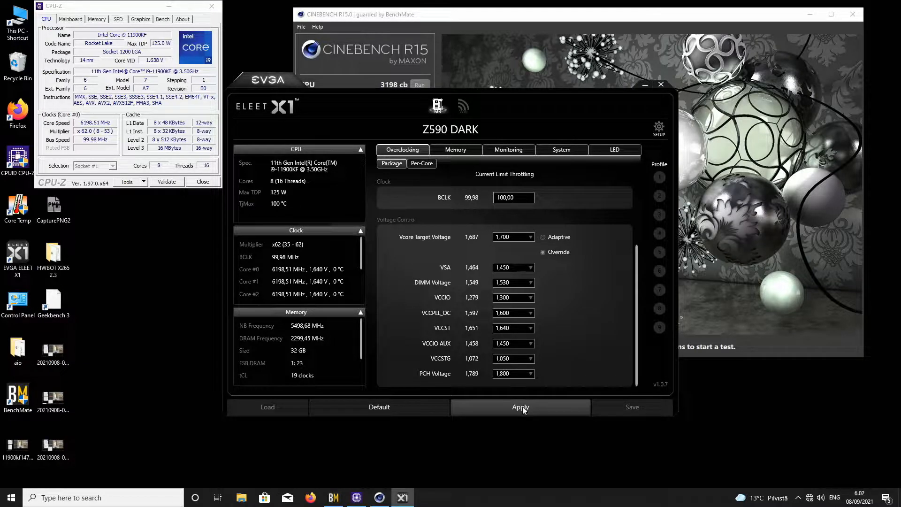
click(520, 407)
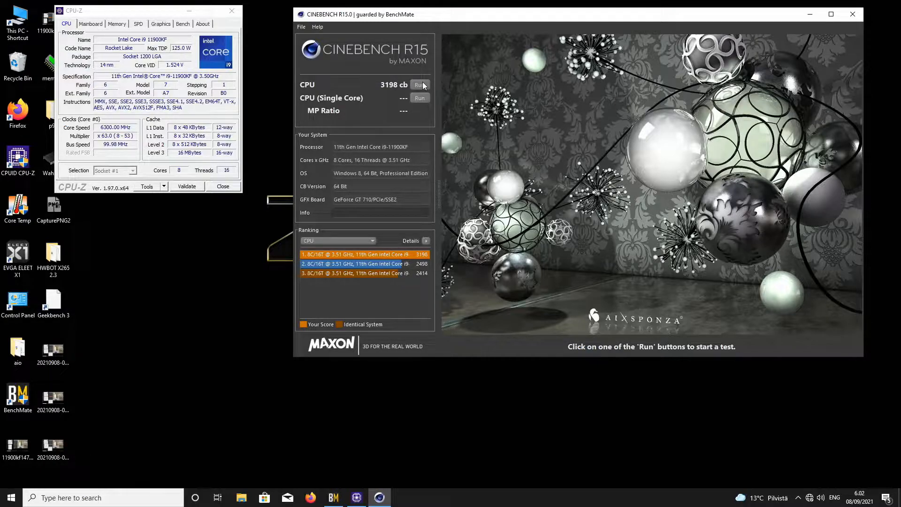
Run the Cinebench R15 multi-core test at 63x, which crashes back to 62x
click(420, 85)
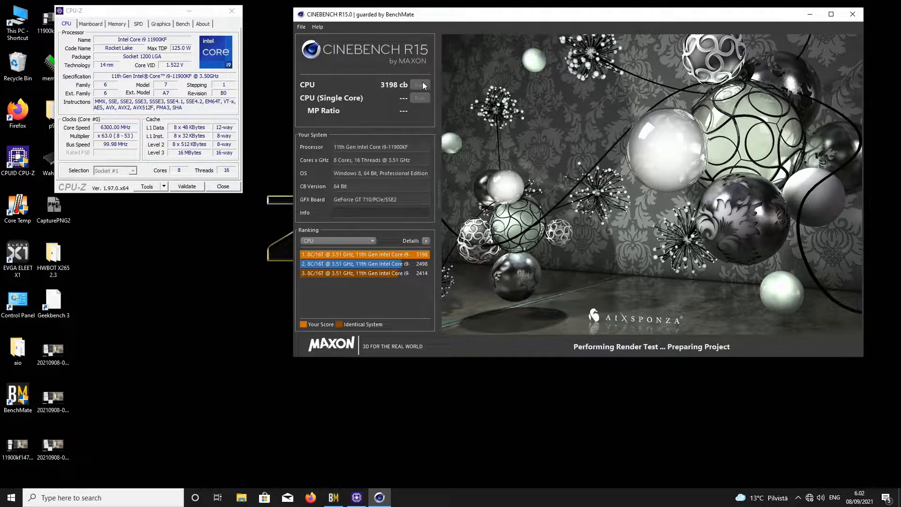
click(419, 85)
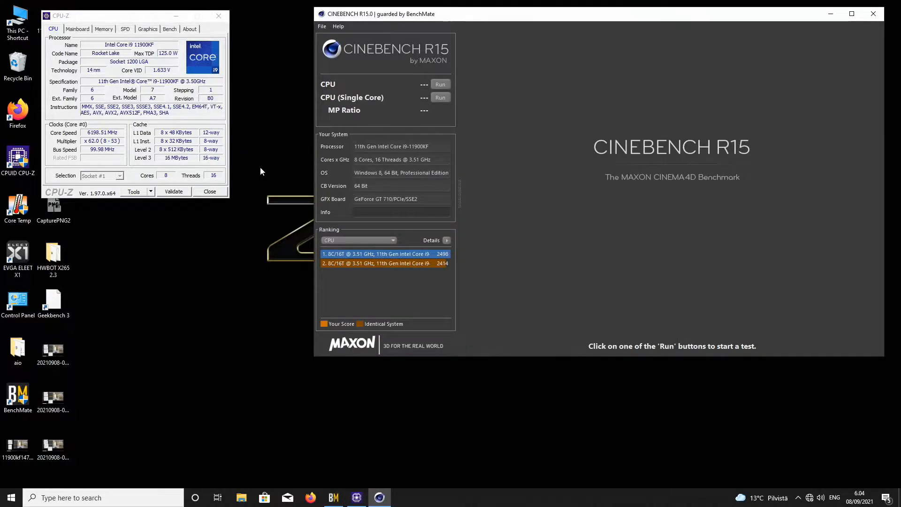
Reopen ELEET X1, reapply 63x core ratios, and close the utility
click(17, 253)
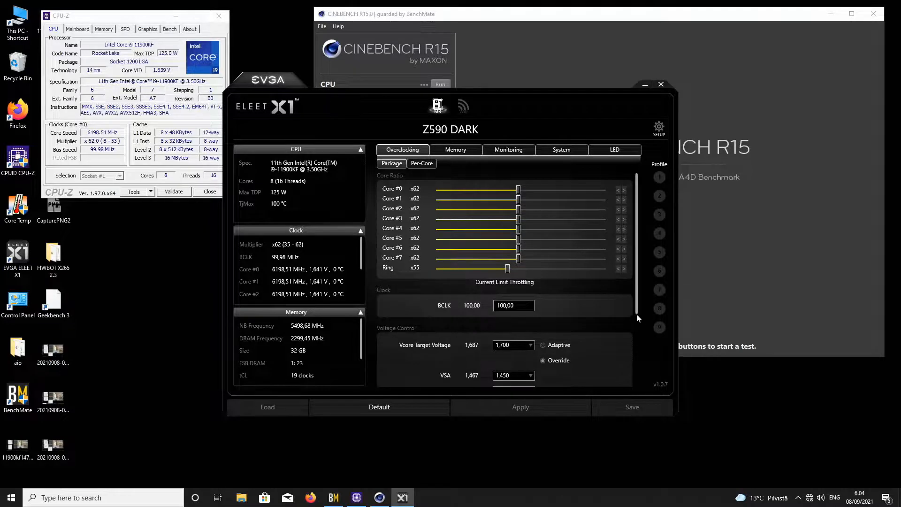
scroll(down, 3)
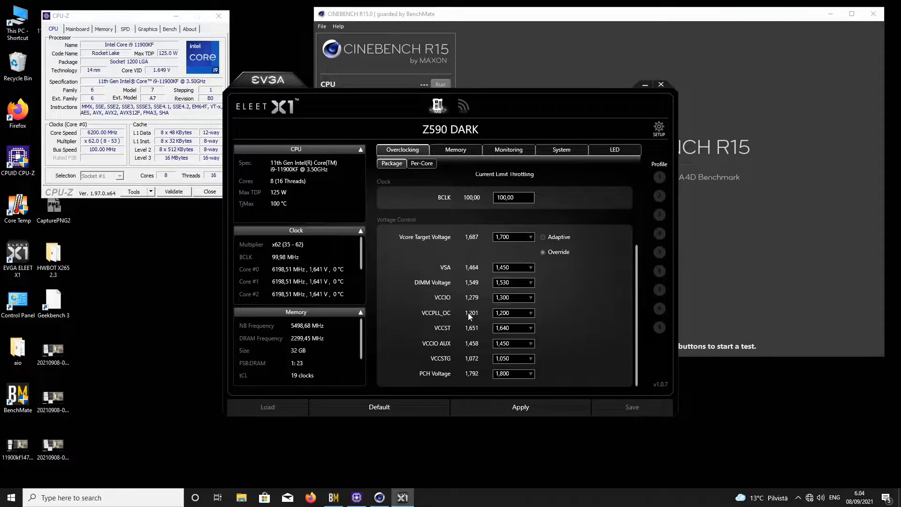
click(520, 407)
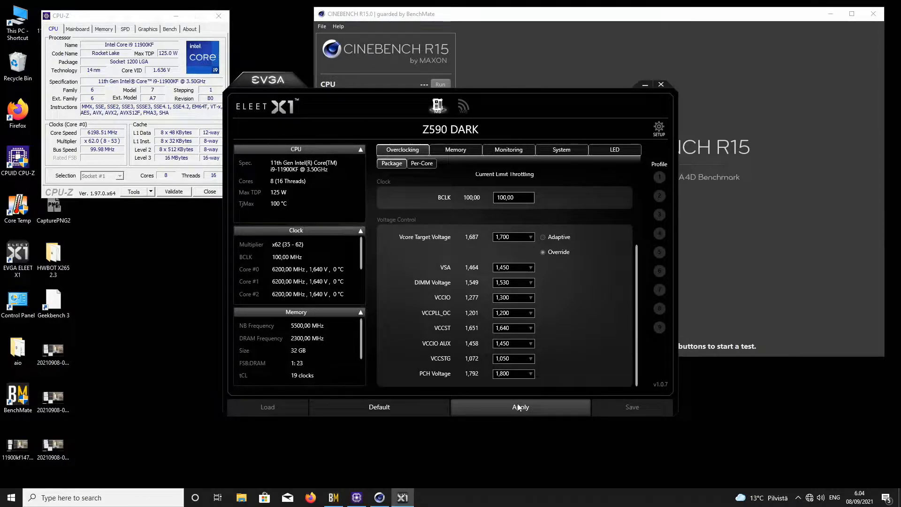
click(520, 407)
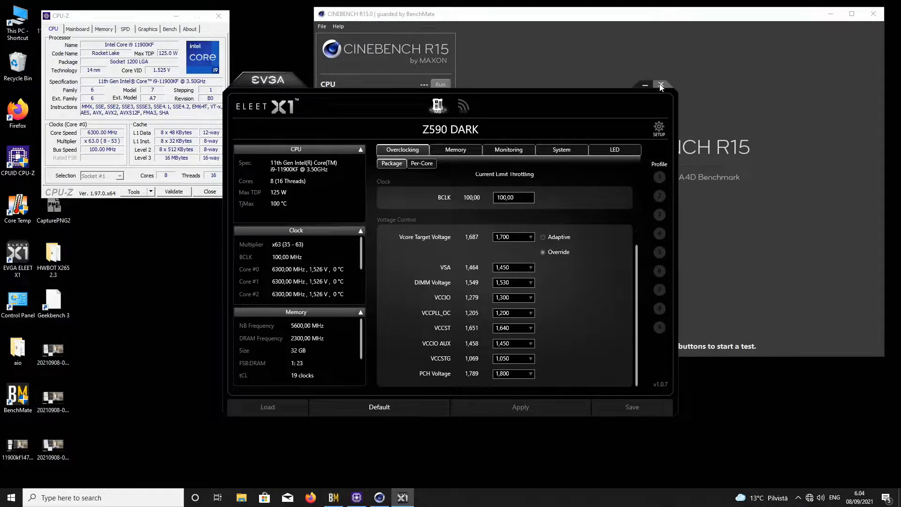
click(661, 86)
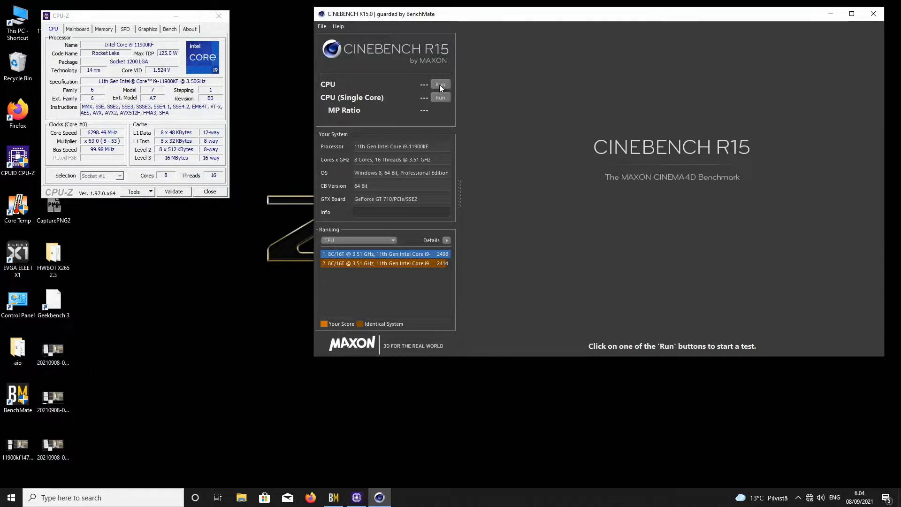
Run the Cinebench R15 multi-core test at 63x, which crashes and reboots into the BIOS at 62x
click(440, 85)
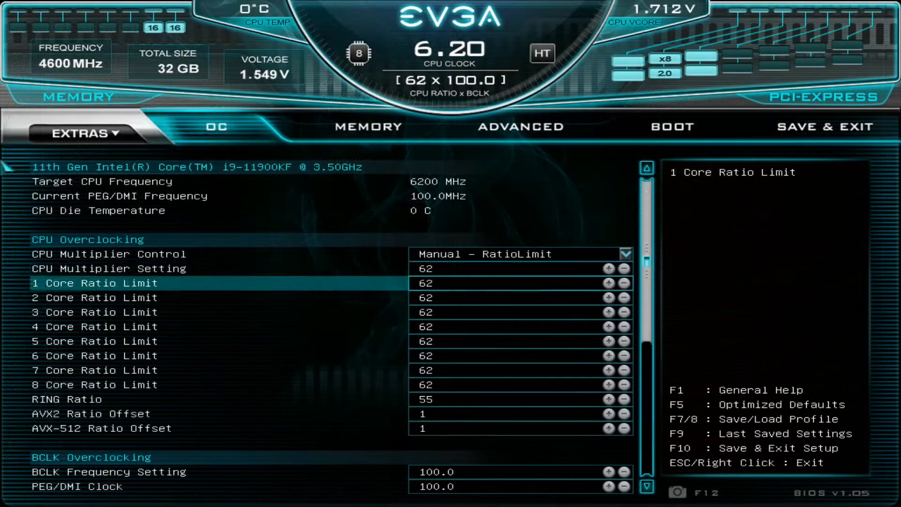
Set VSA 1.500, VCCIO 1.450, VCCIO AUX 1.550, VCCPLL_OC 2.200, Ring PLL 1.400, Core PLL Auto, then save
scroll(down, 3)
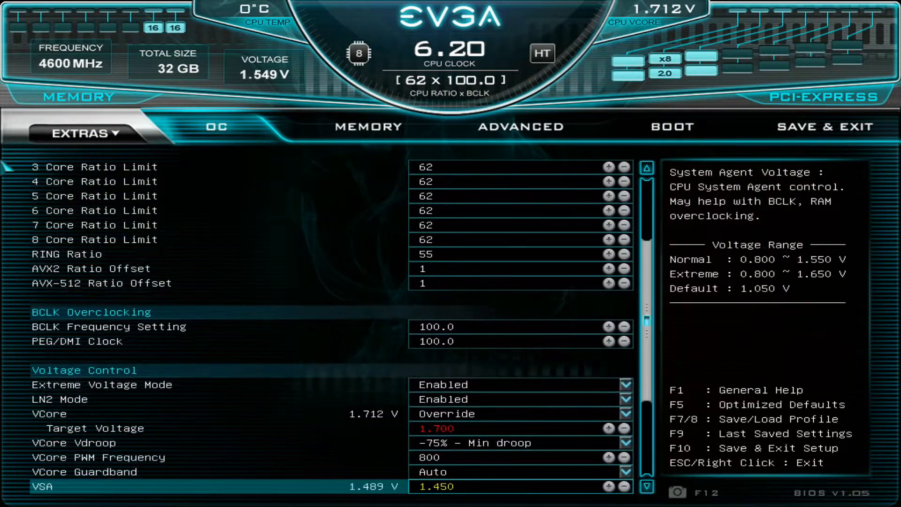
scroll(down, 3)
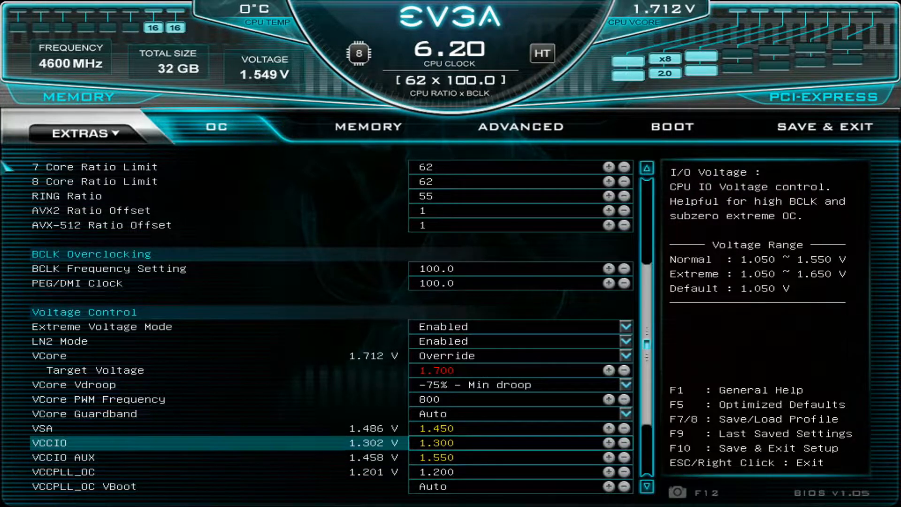
click(608, 428)
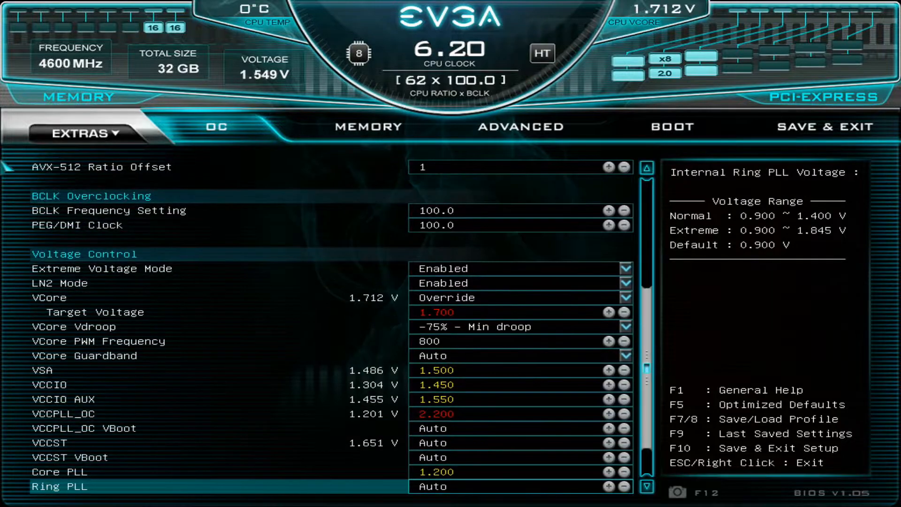
scroll(down, 3)
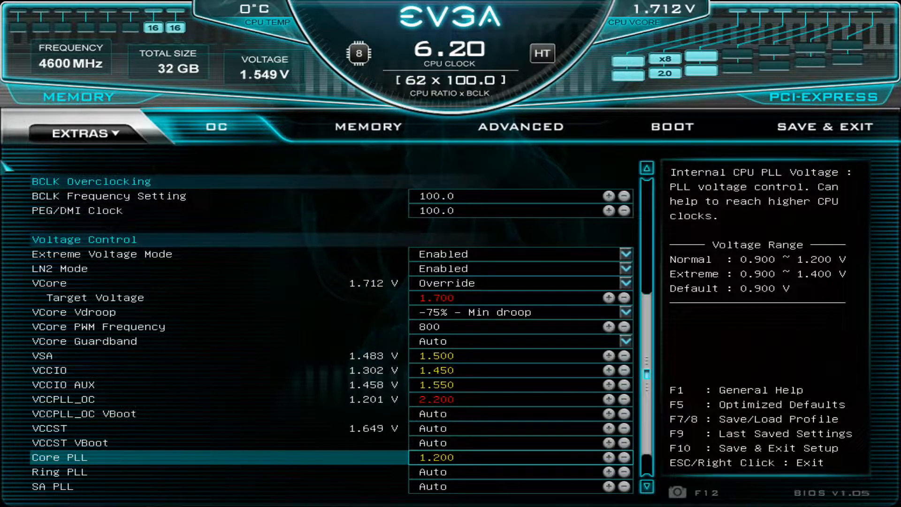
scroll(down, 3)
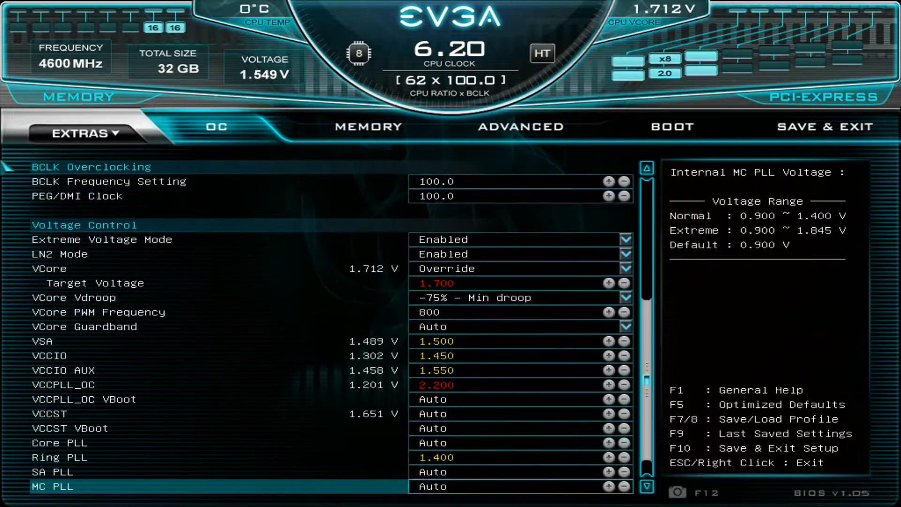
scroll(down, 3)
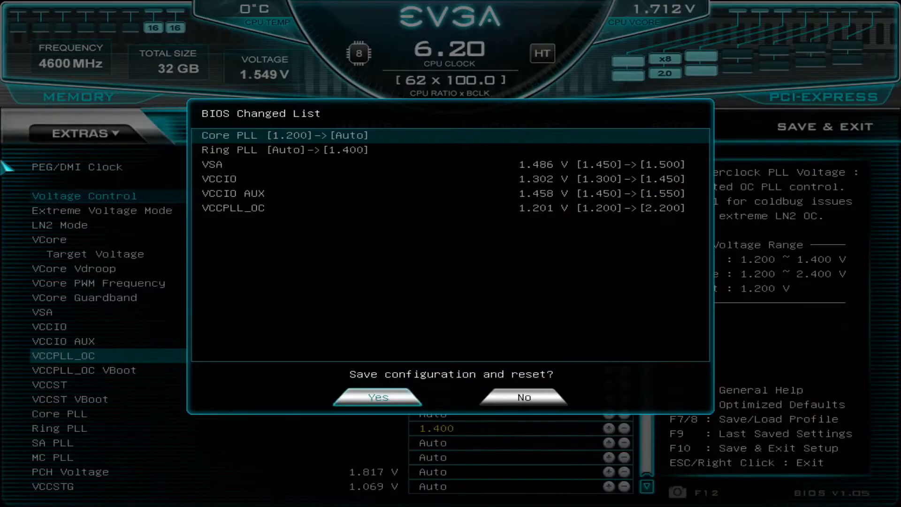
click(377, 397)
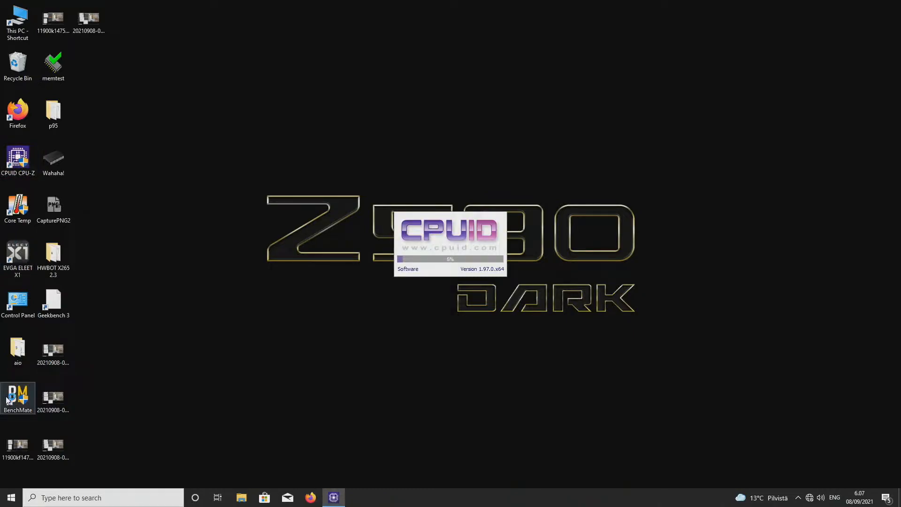
Launch BenchMate, then raise the ring and core ratios to x63 in ELEET X1 and apply
double_click(17, 394)
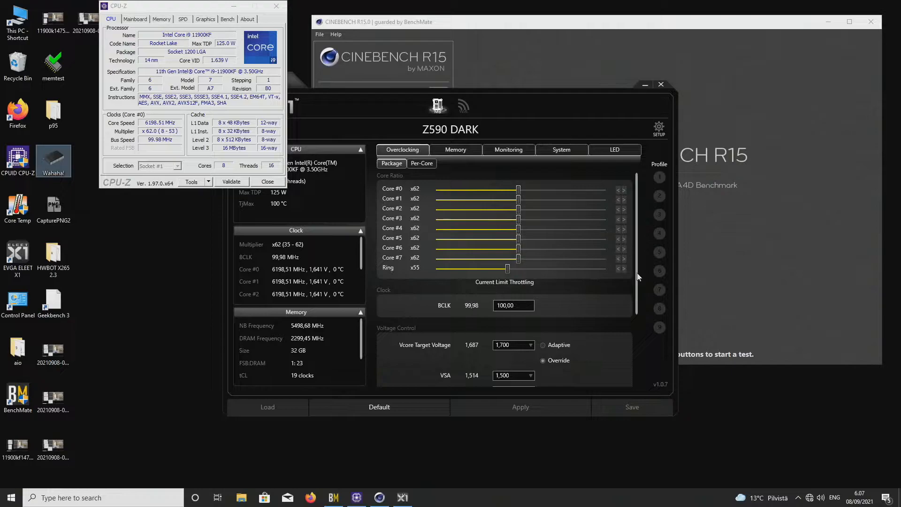
click(624, 258)
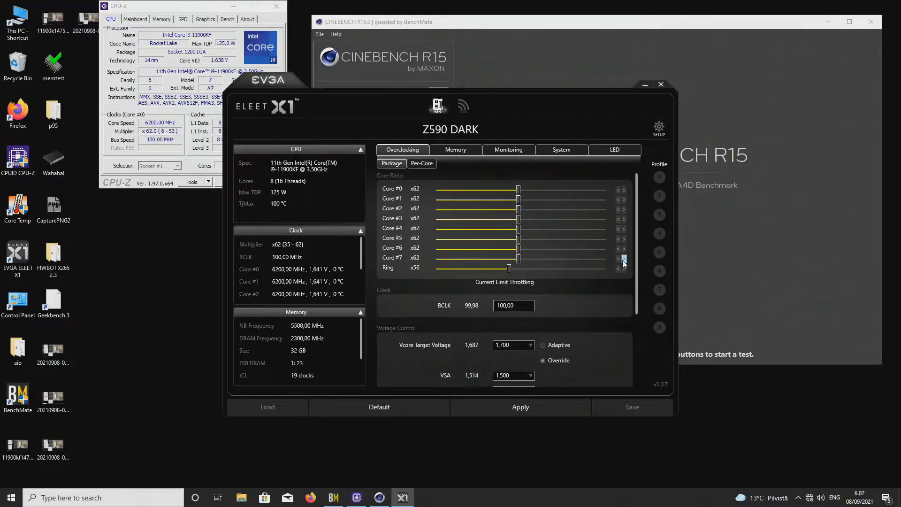
scroll(down, 3)
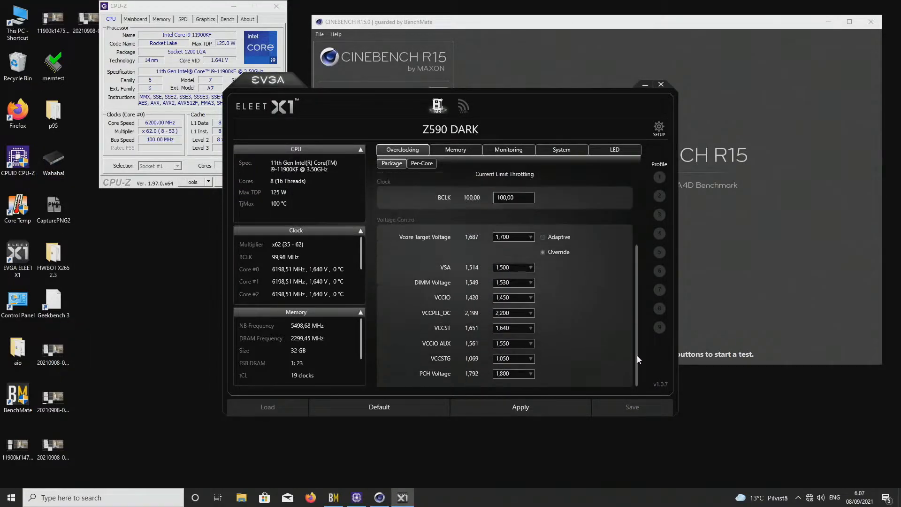
click(520, 406)
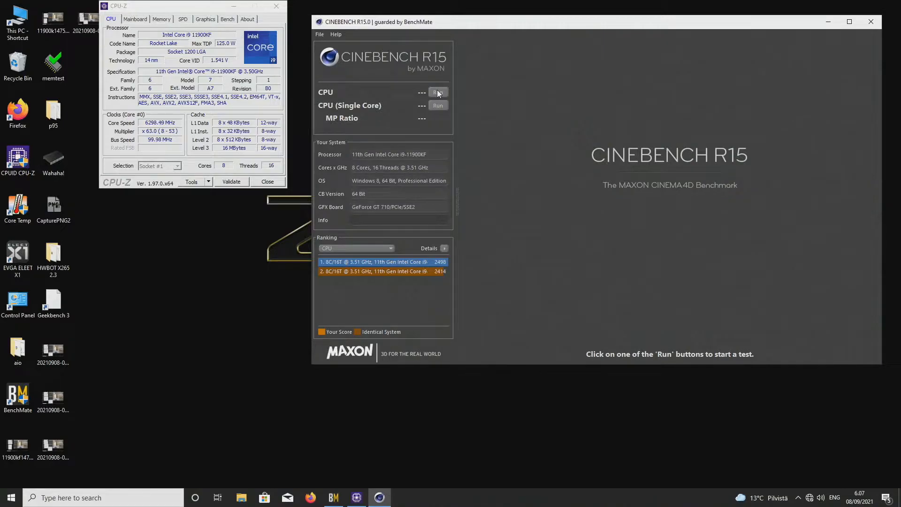
Run the Cinebench R15 multi-core test at 63x, which closes CPU-Z and Cinebench
click(438, 92)
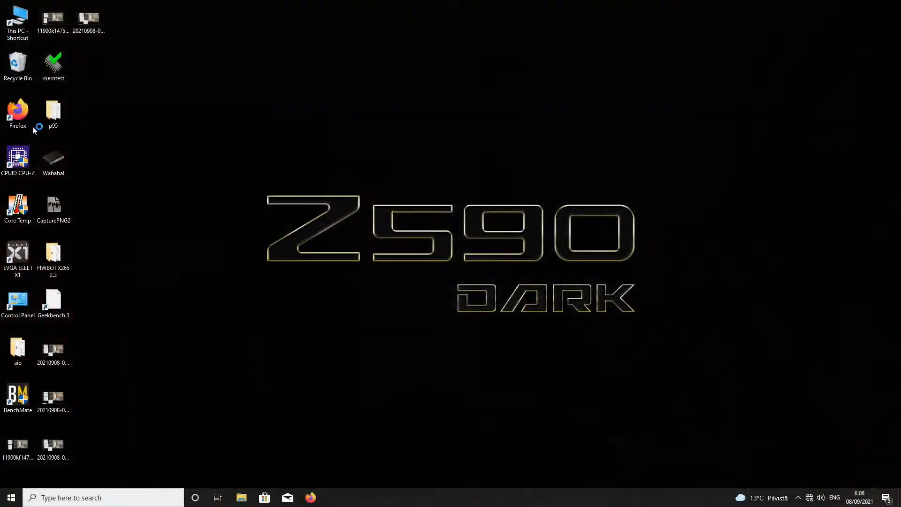
Launch Cinebench R15 through BenchMate validation and open EVGA ELEET X1 showing 62x
double_click(17, 397)
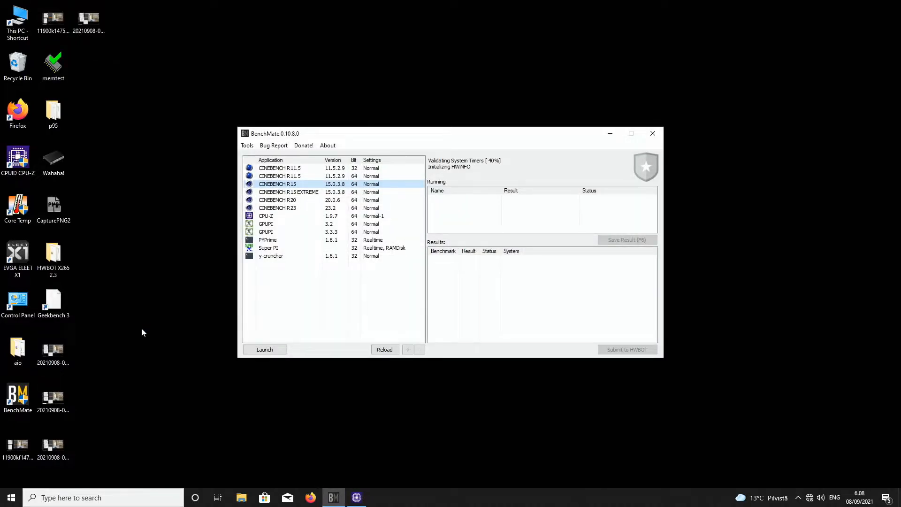
click(263, 349)
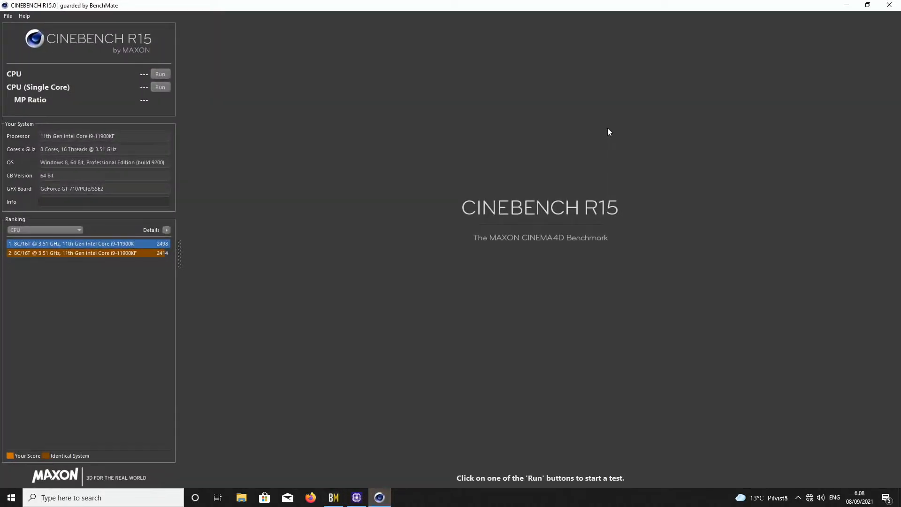
mouse_move(607, 127)
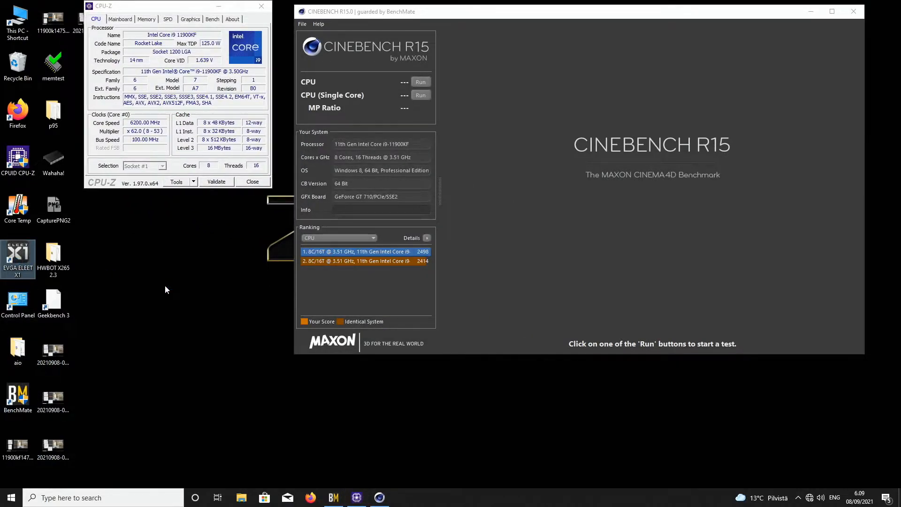
click(401, 497)
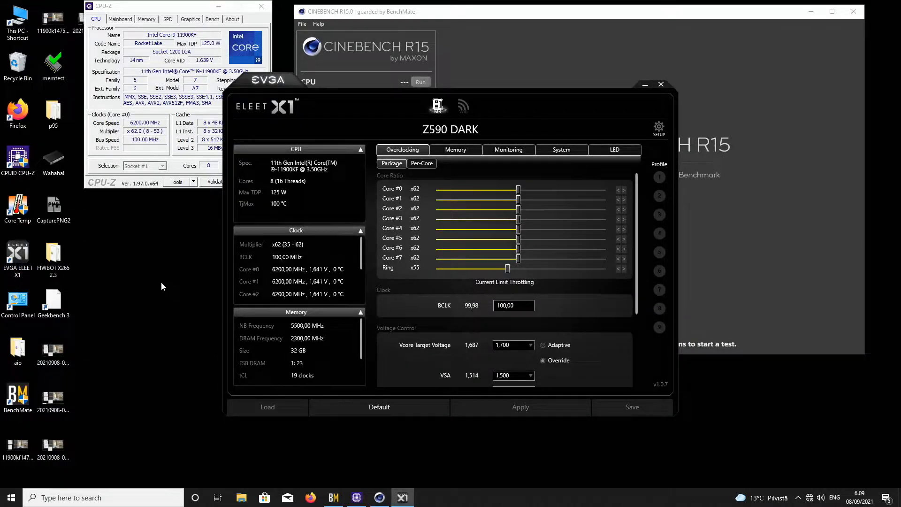
Raise every core ratio to x63, choose a 1.790 V Vcore target, apply, and close ELEET X1
click(623, 267)
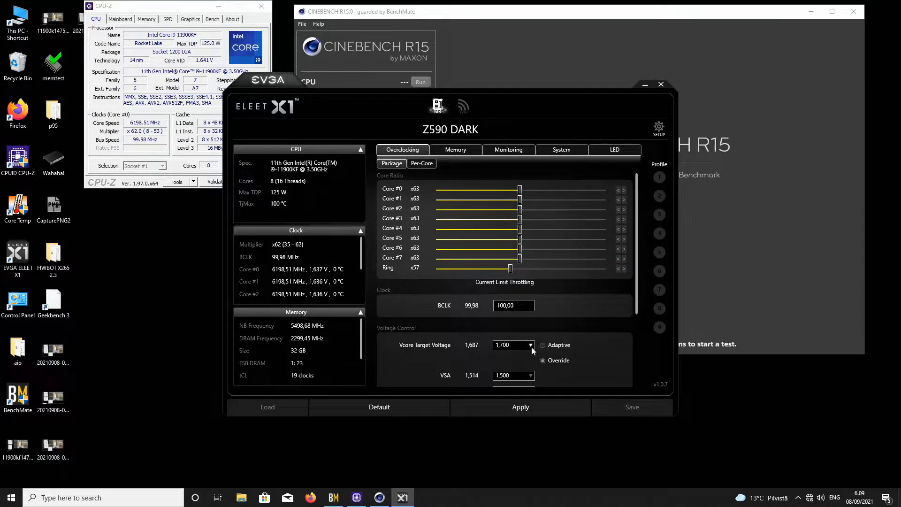
click(528, 345)
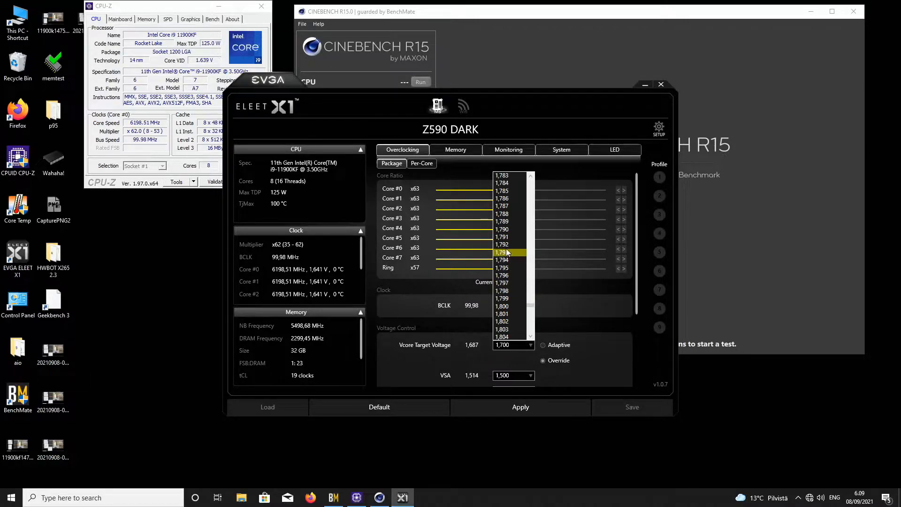
click(501, 251)
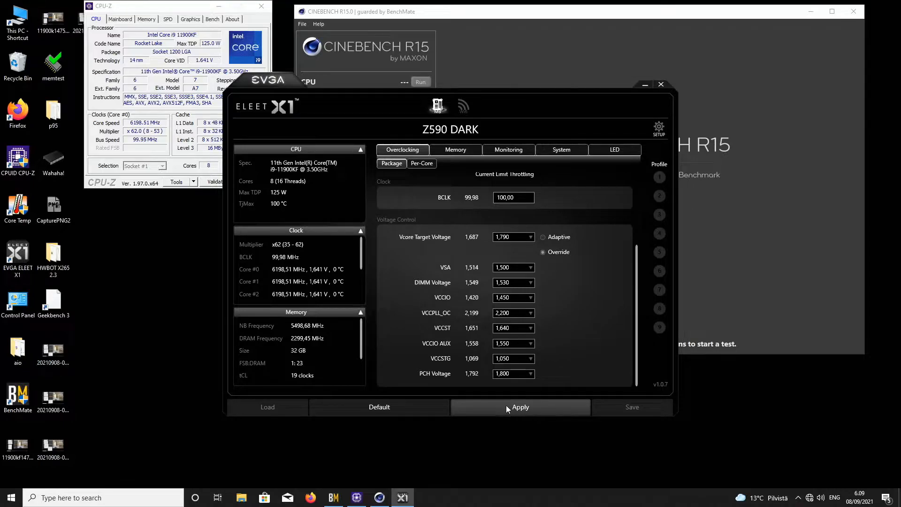
click(520, 407)
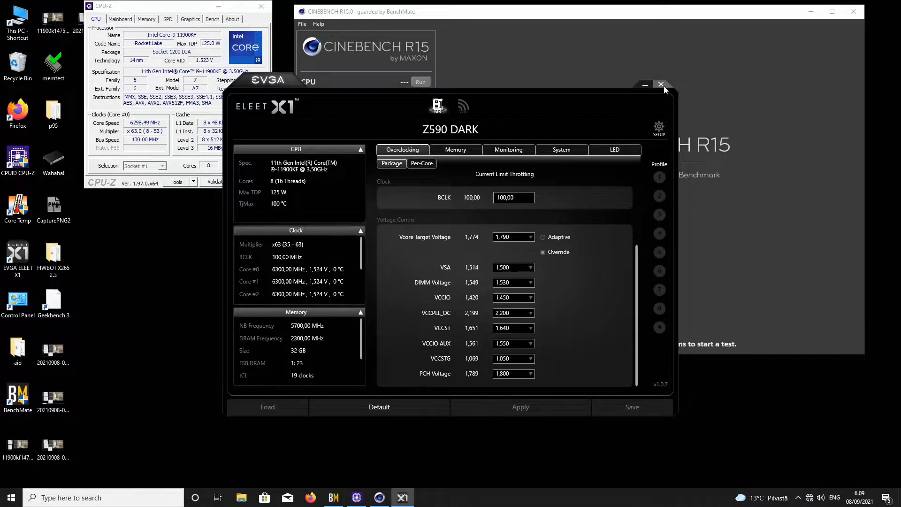
click(665, 85)
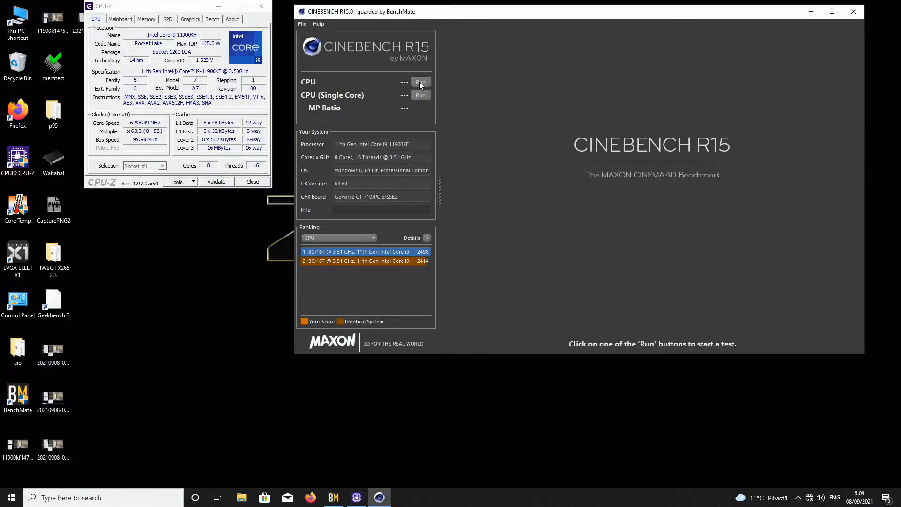
Run the Cinebench R15 multi-core test at x63, scoring 3238 cb
click(420, 82)
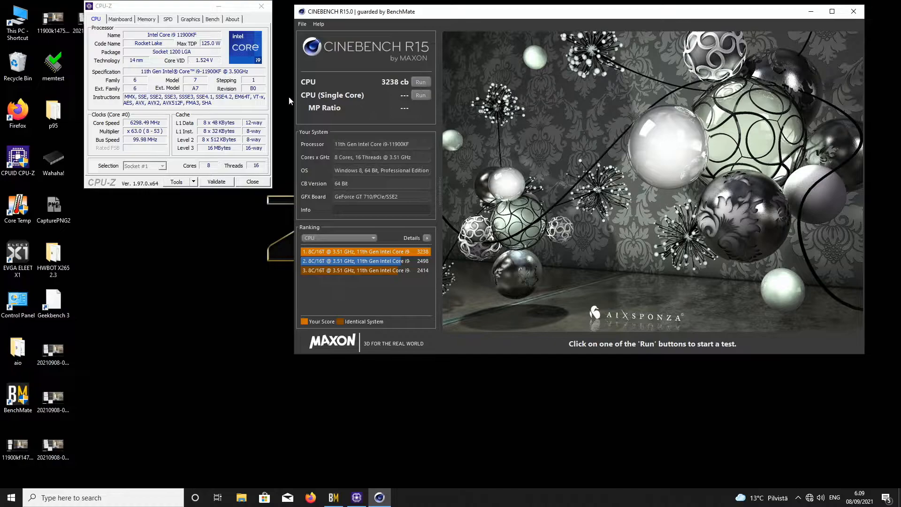
click(18, 255)
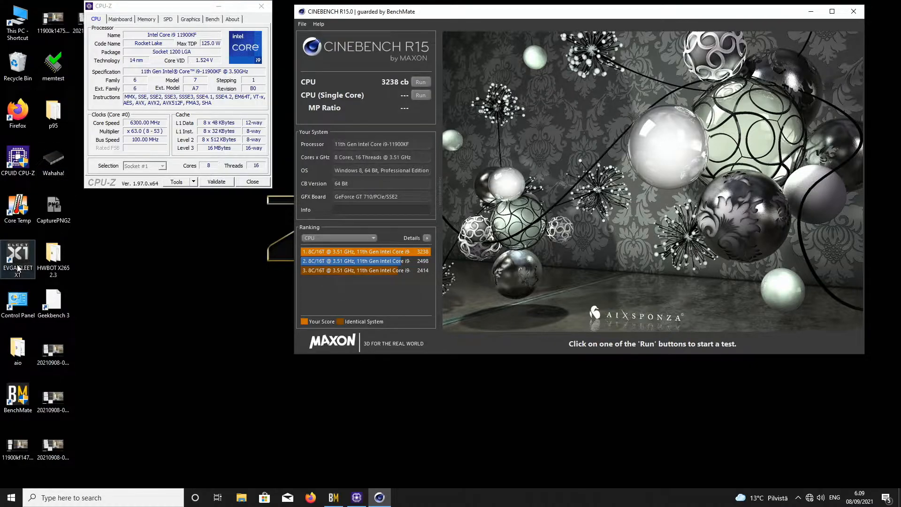
Apply x64 core ratios in ELEET X1 and run Cinebench R15 for 3301 cb
click(17, 256)
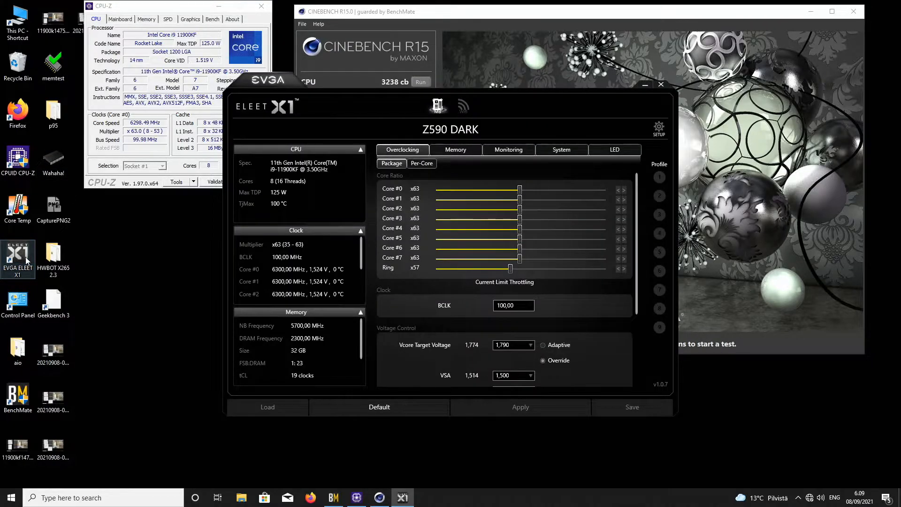
click(519, 406)
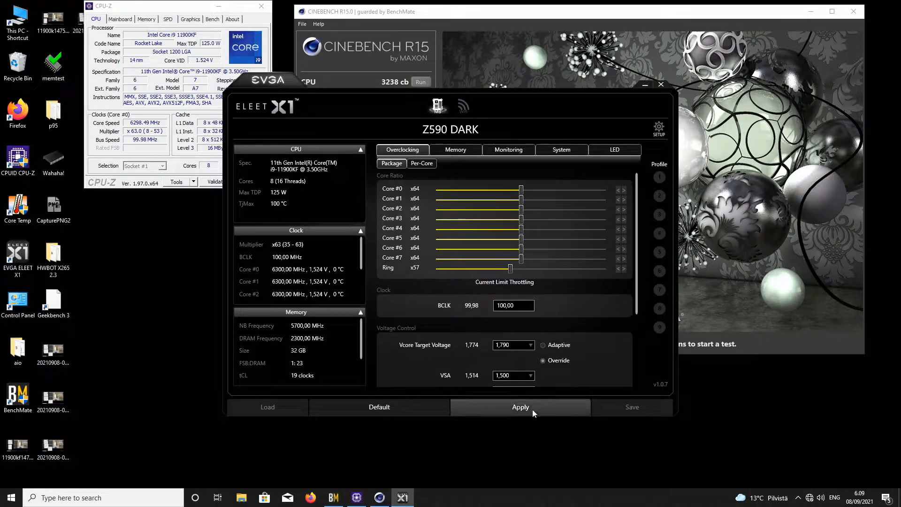
click(520, 406)
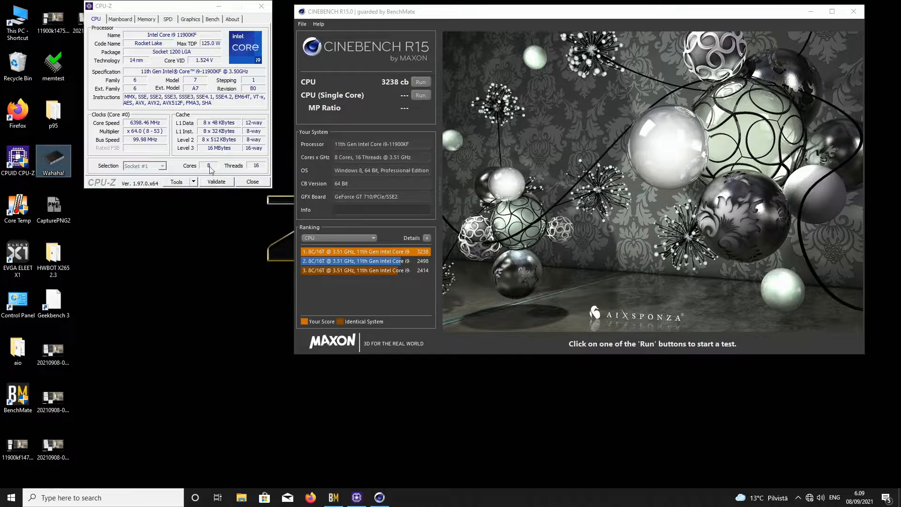
click(420, 82)
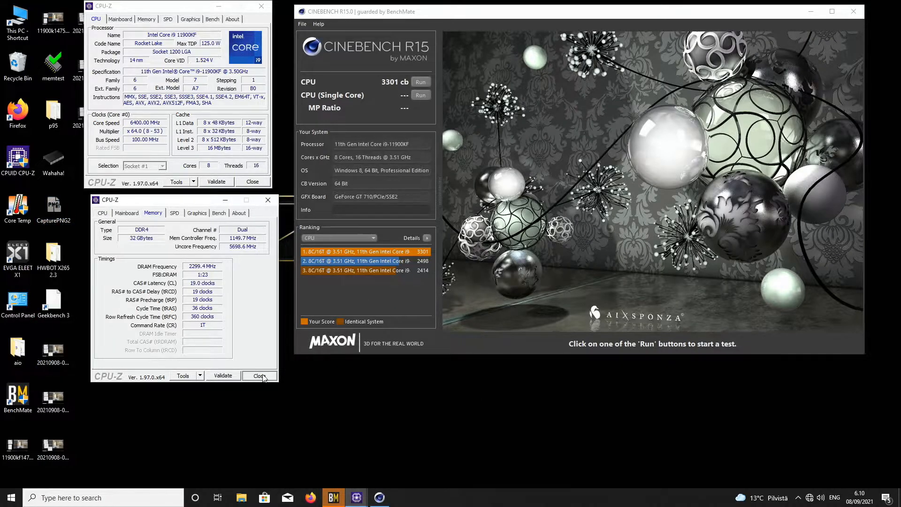
Close the CPU-Z windows and reopen ELEET X1 with core ratios raised to x65
click(258, 376)
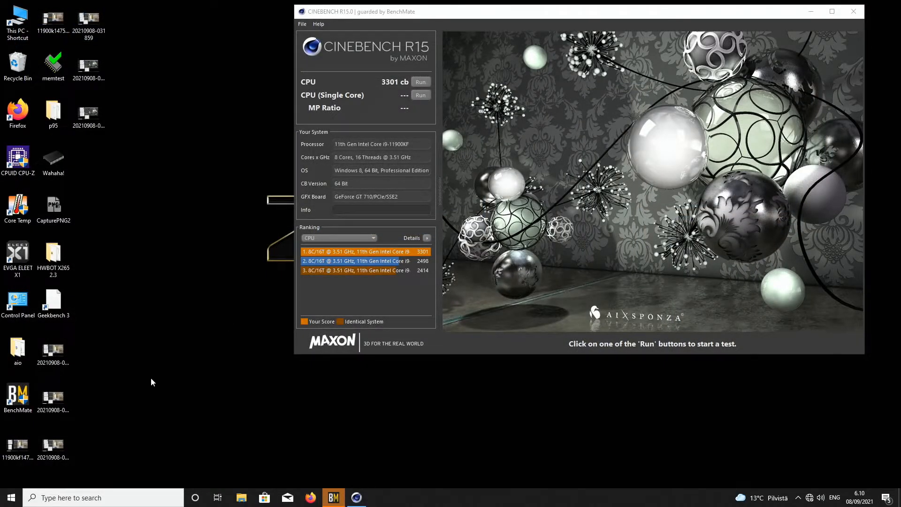
click(17, 255)
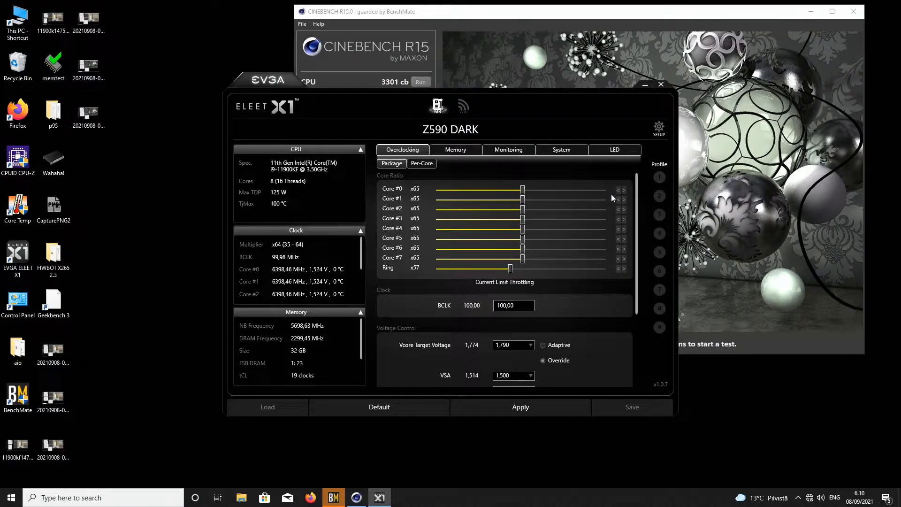
Close ELEET X1 without applying x65 and rerun Cinebench R15 at x64 for 3318 cb
click(617, 268)
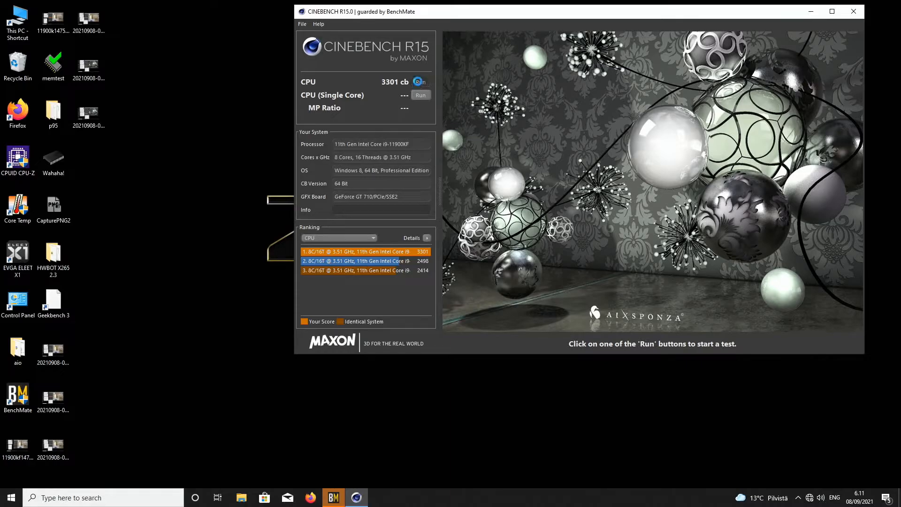
click(420, 81)
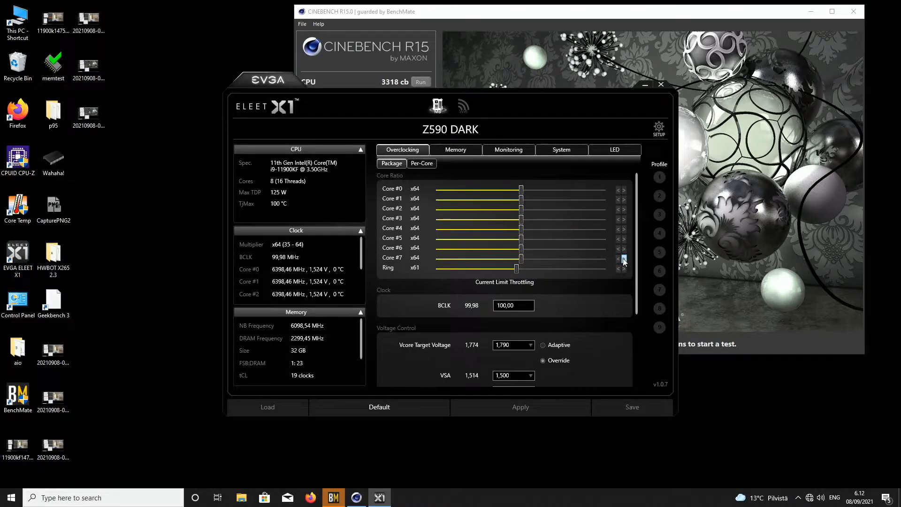
Apply a 65x all-core ratio in ELEET X1, then start the Cinebench R15 CPU test
scroll(down, 3)
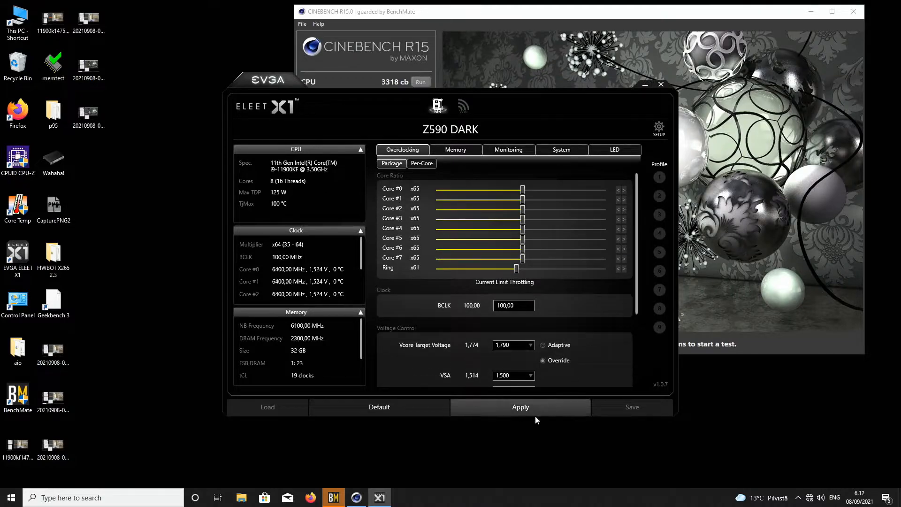
click(520, 406)
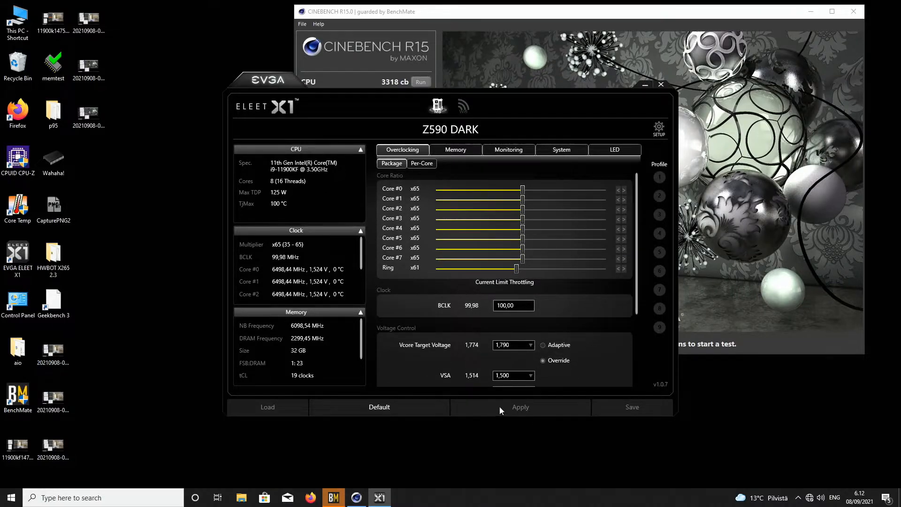
click(519, 406)
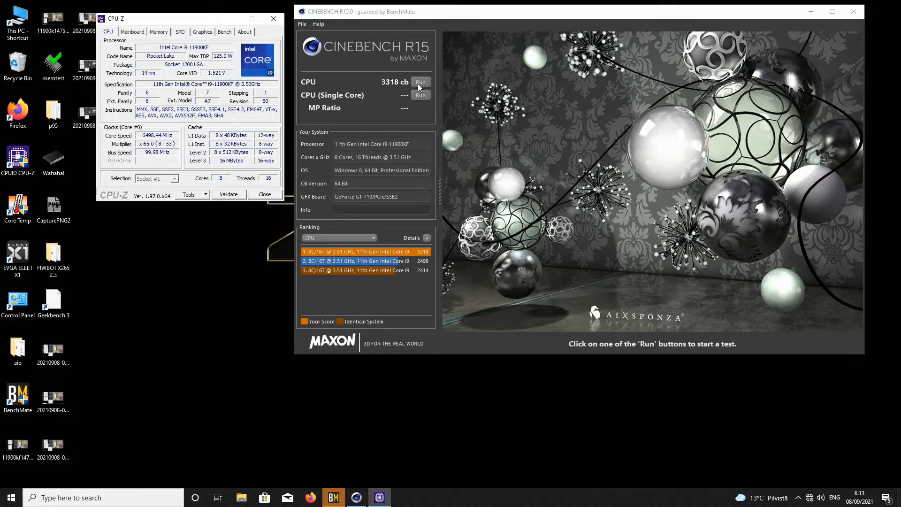
click(420, 82)
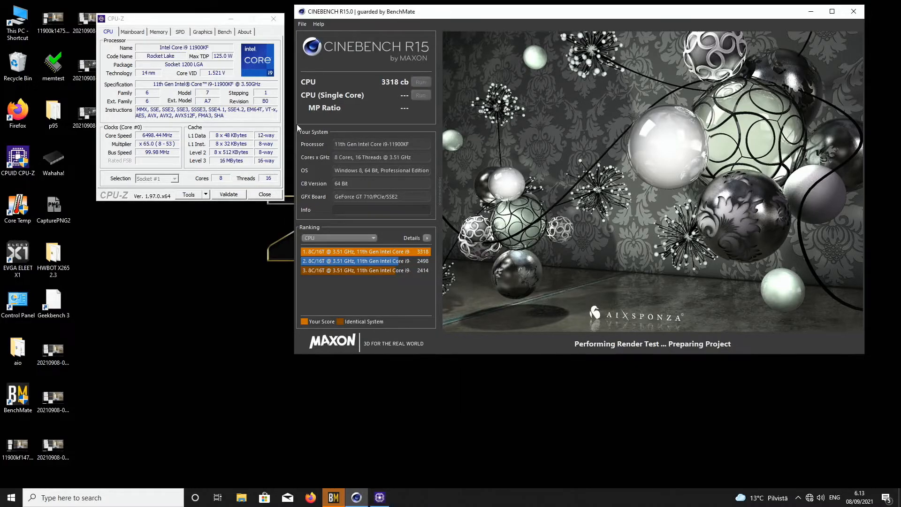